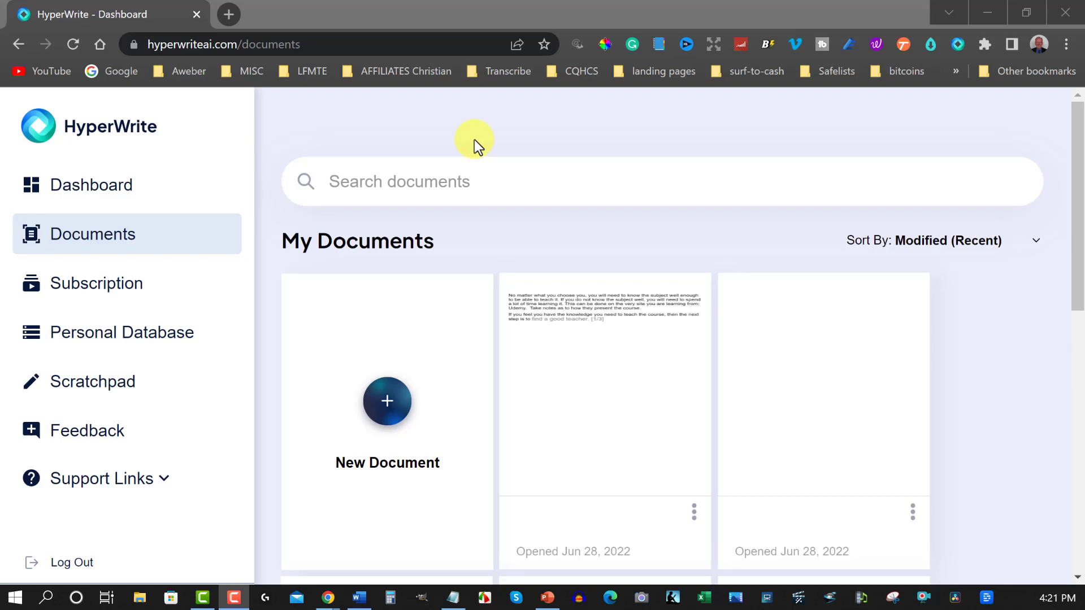
pyautogui.moveTo(539, 238)
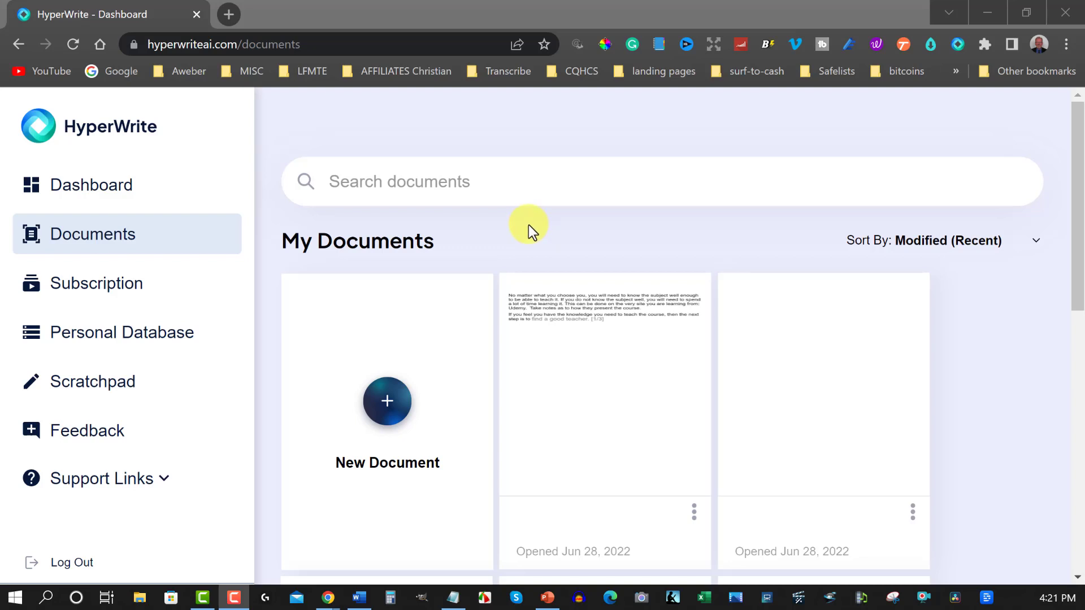
pyautogui.moveTo(532, 221)
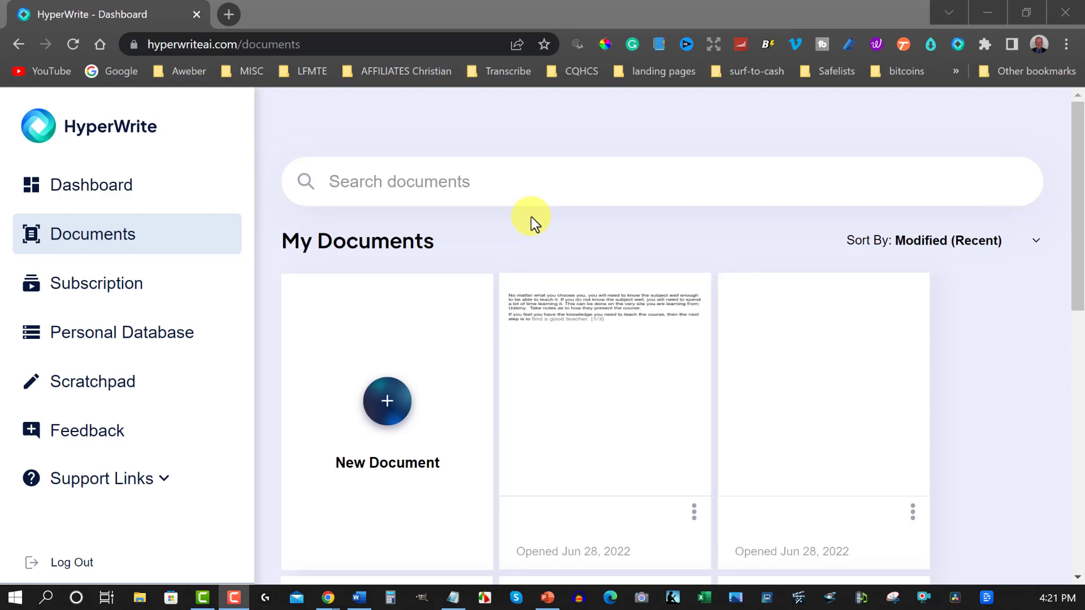
pyautogui.moveTo(90, 184)
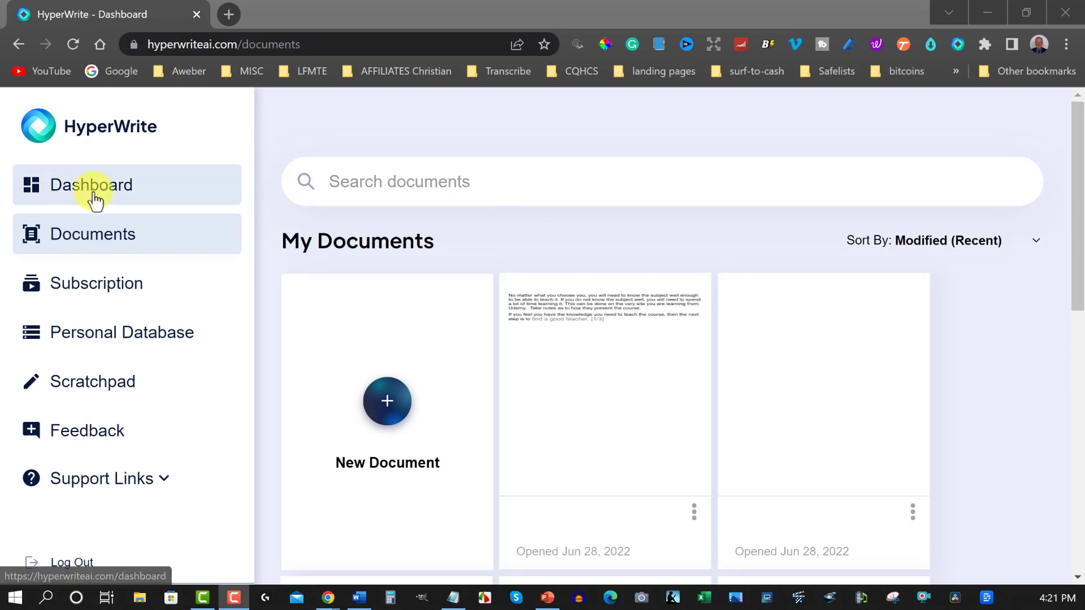
pyautogui.moveTo(605, 230)
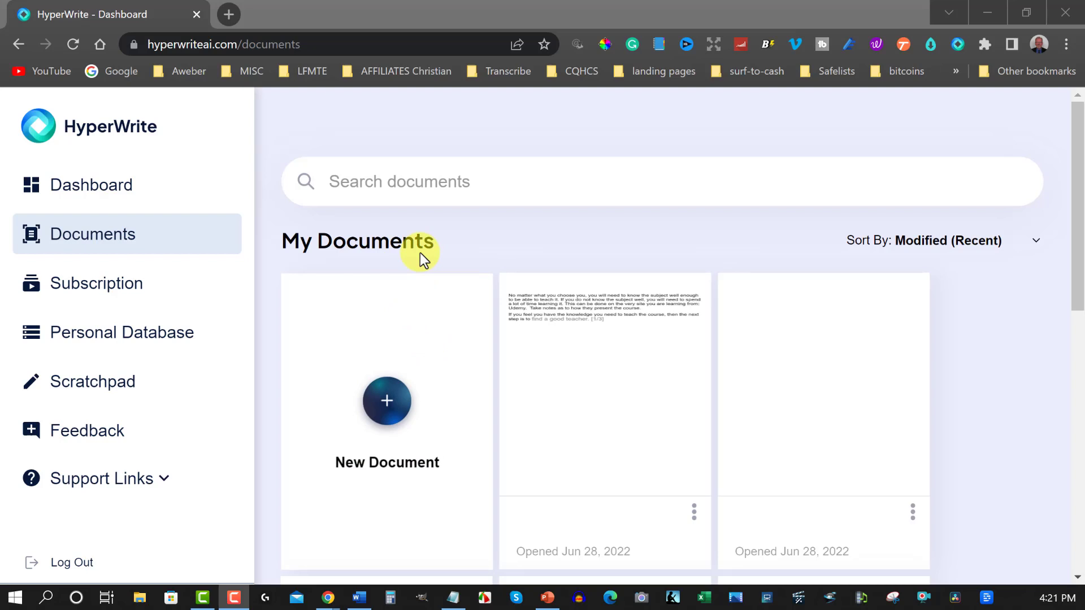
pyautogui.moveTo(95, 283)
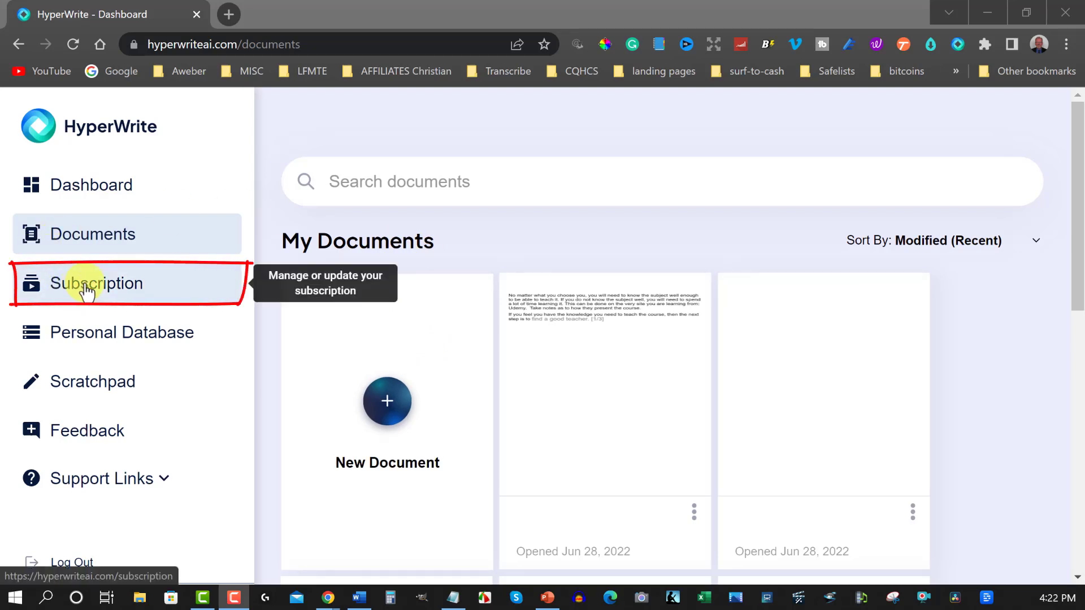
pyautogui.moveTo(118, 339)
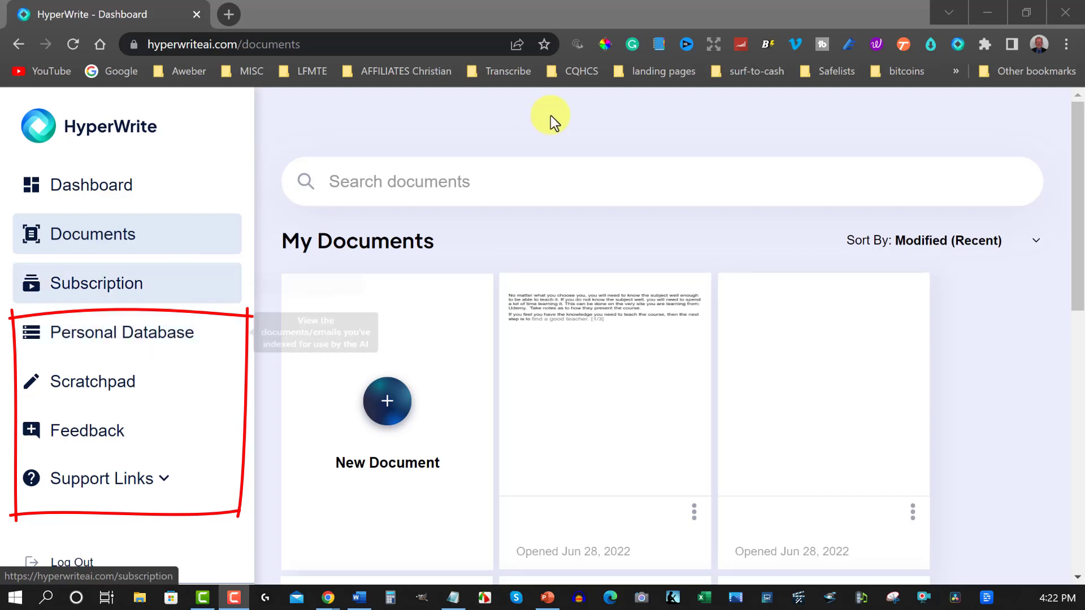
pyautogui.moveTo(938, 58)
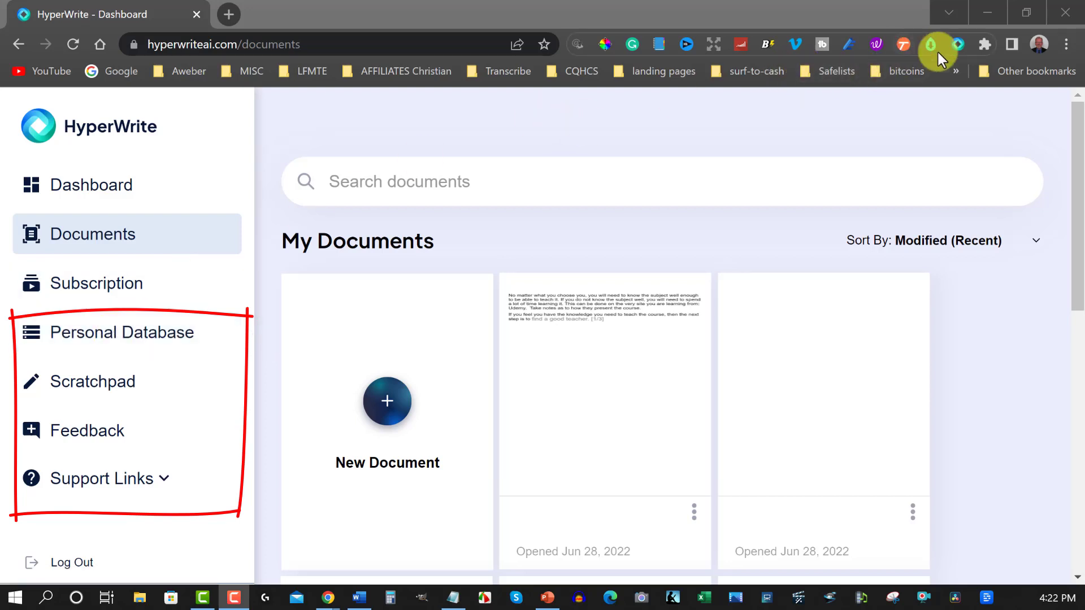
pyautogui.moveTo(959, 44)
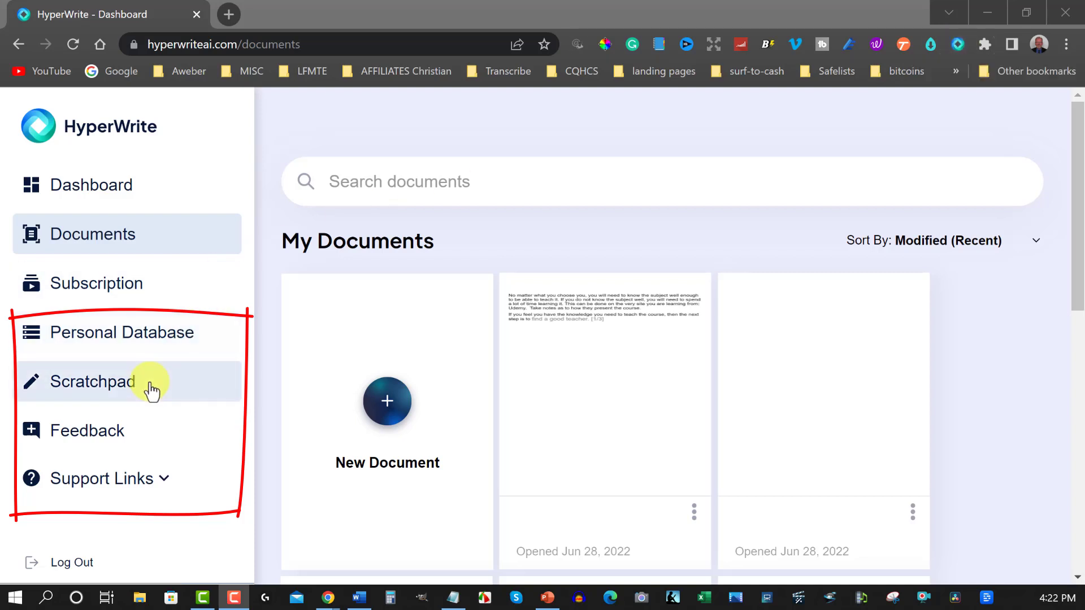
pyautogui.moveTo(102, 388)
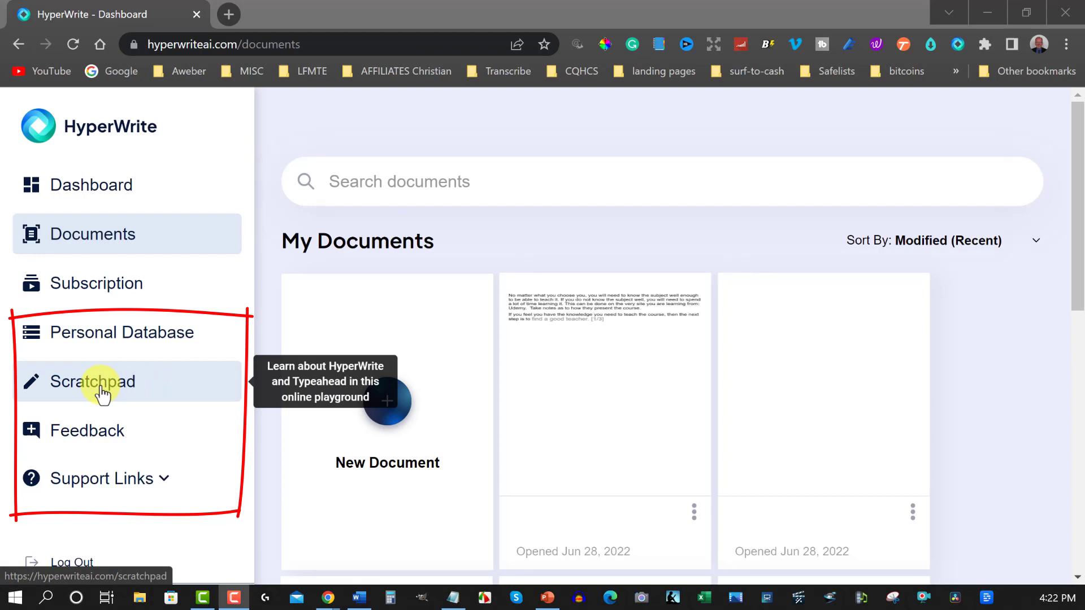
pyautogui.moveTo(132, 332)
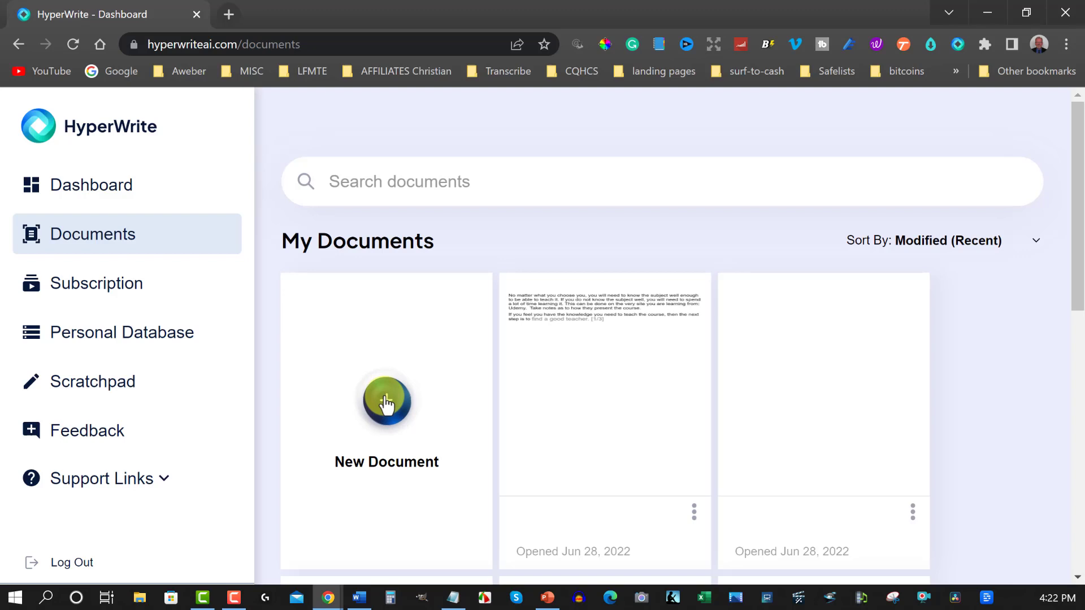
# Create a new blank document and page to the end of the TypeAhead introduction
pyautogui.click(387, 402)
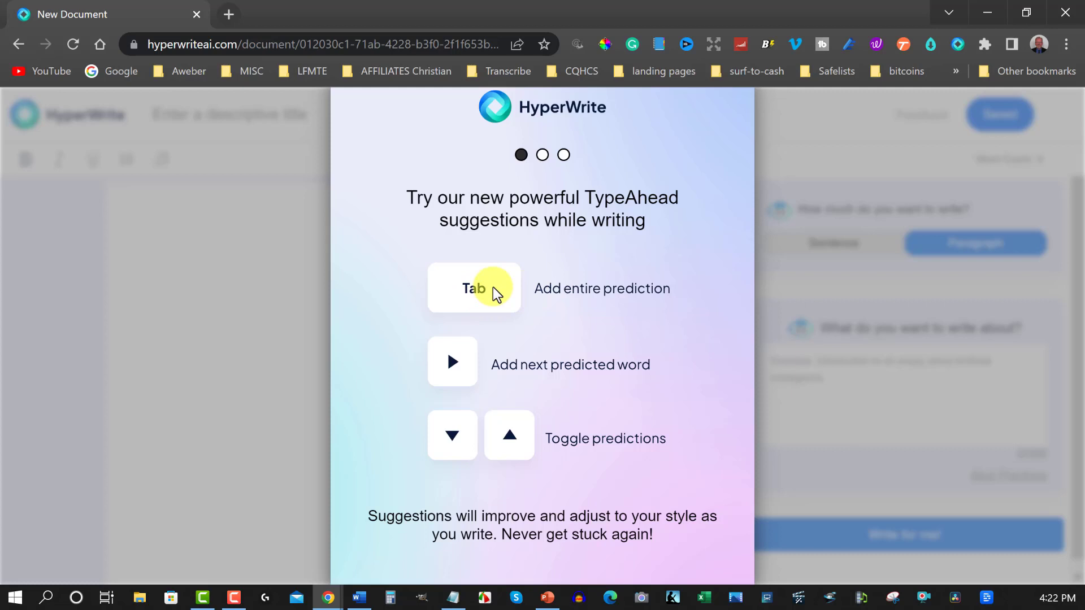
pyautogui.moveTo(492, 278)
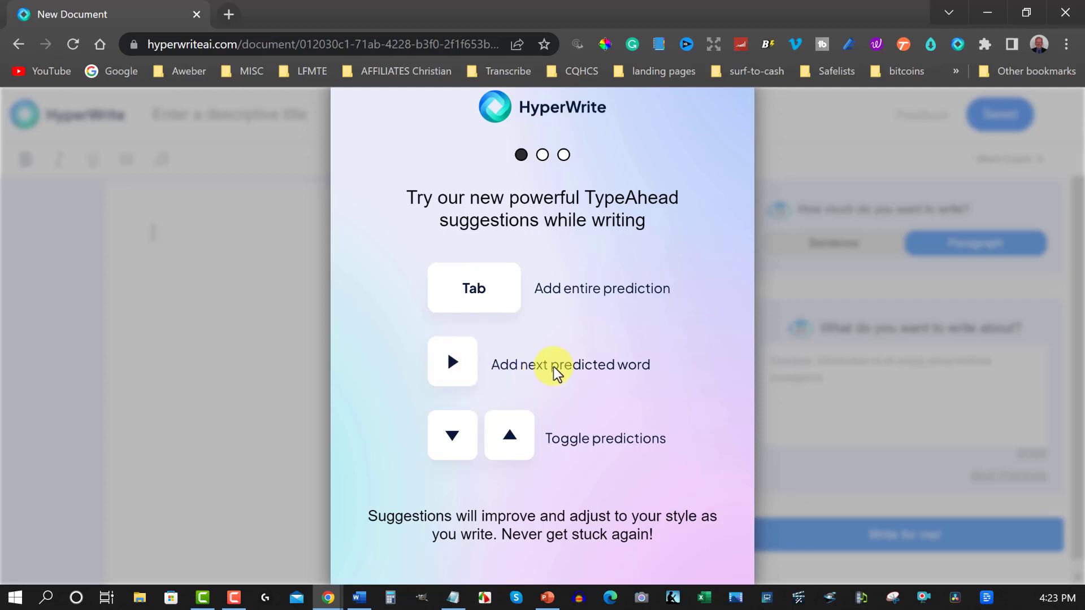
pyautogui.moveTo(635, 379)
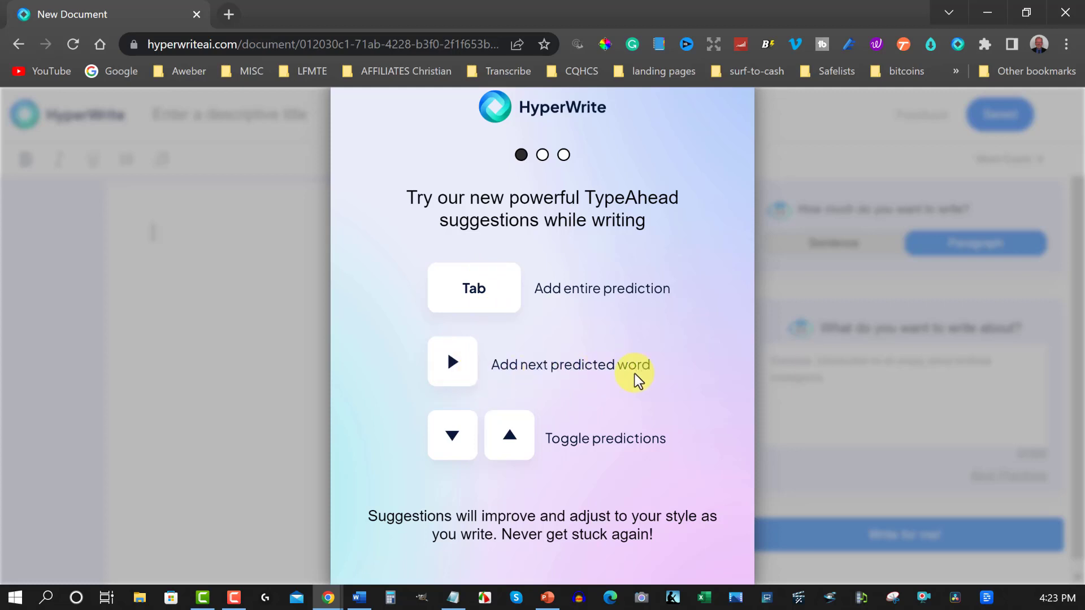
pyautogui.moveTo(685, 313)
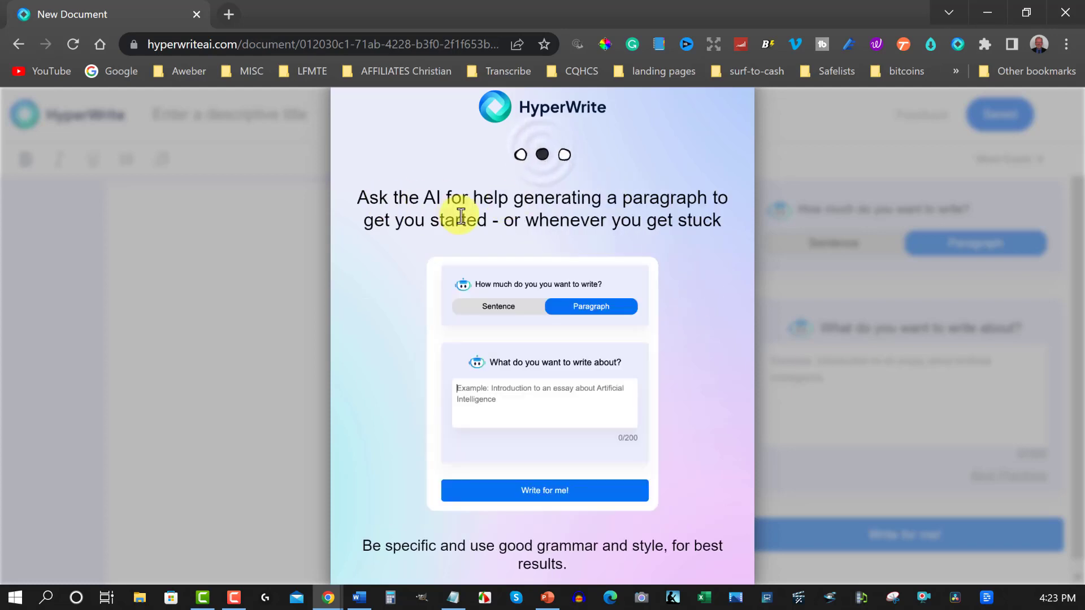
pyautogui.moveTo(702, 215)
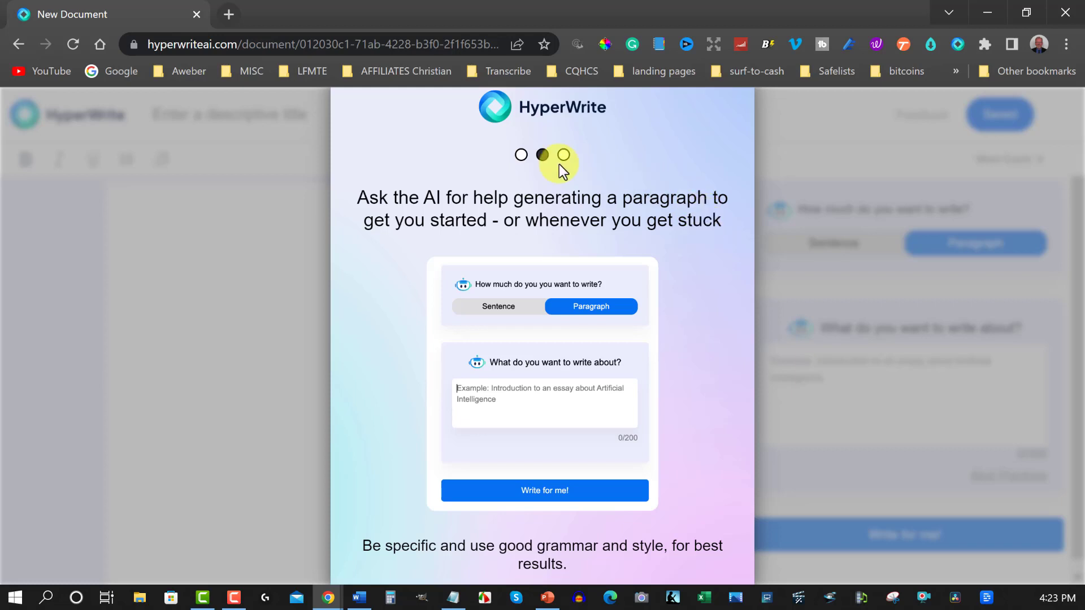
pyautogui.click(564, 155)
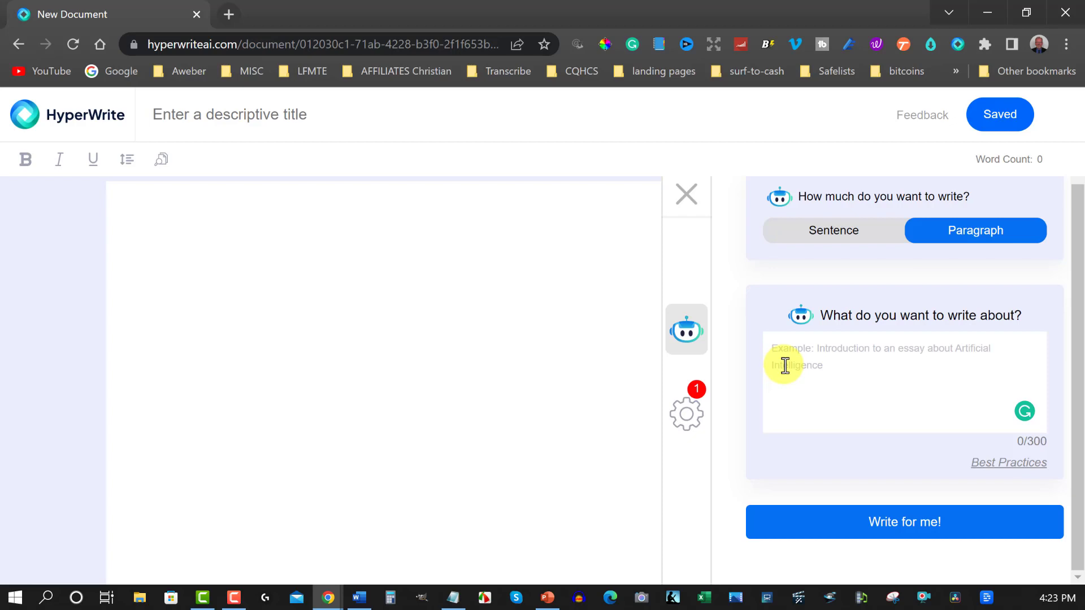
# Write the prompt that private label rights give a license to sell and alter someone else's product, adding a comma
pyautogui.write('Private label rights are a way to make money by selling')
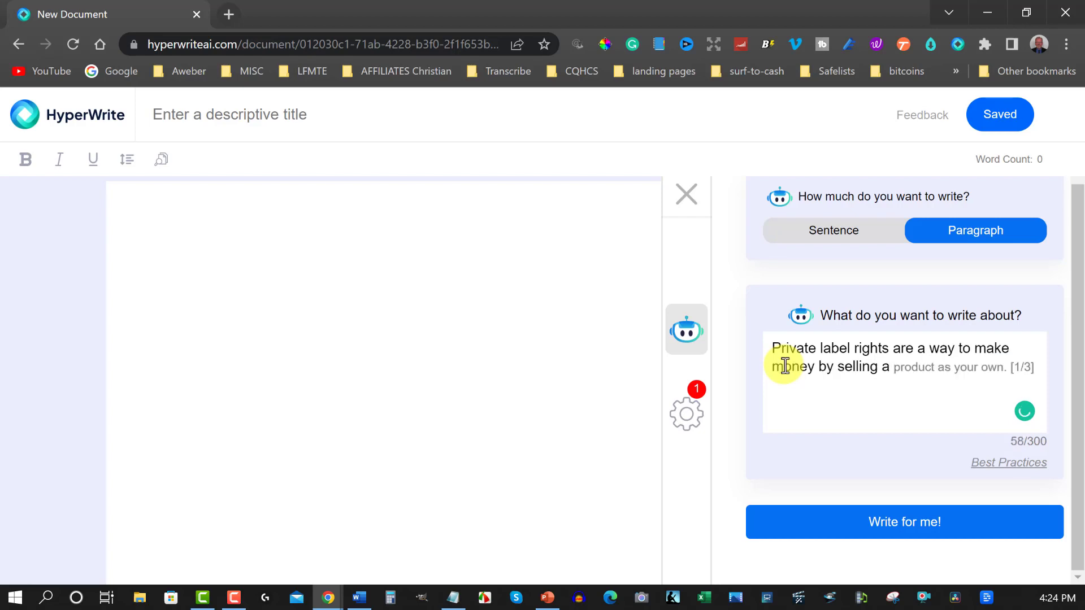
pyautogui.write('and have the')
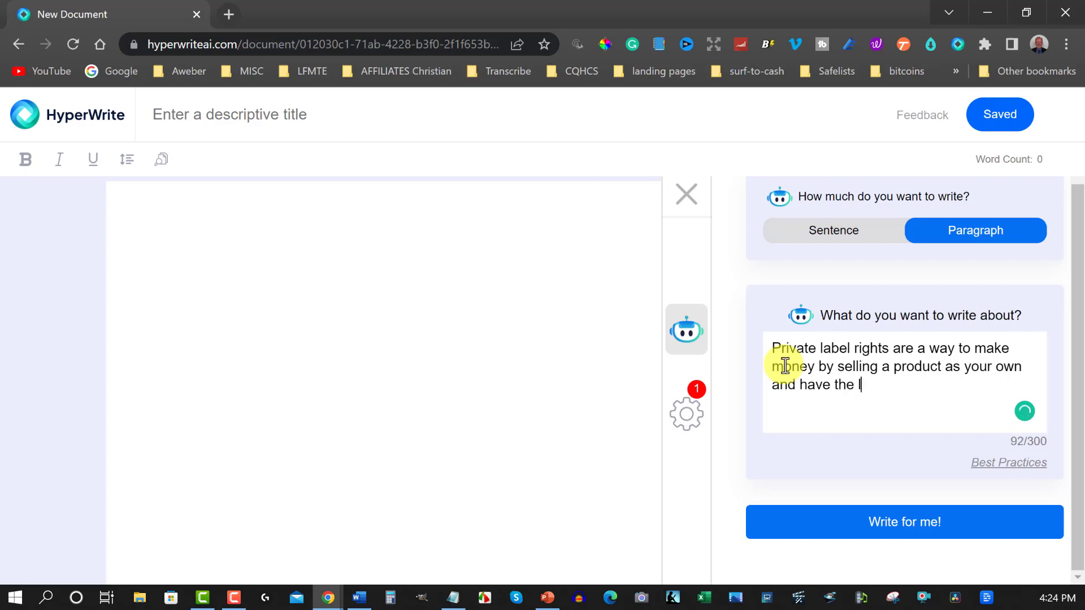
pyautogui.write('license to be able to')
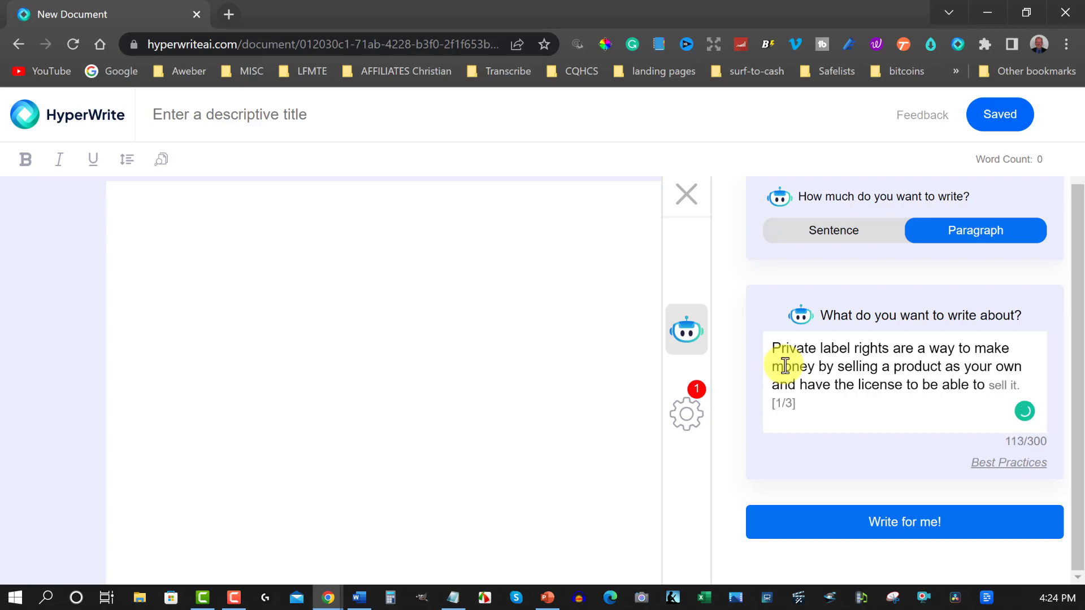
pyautogui.write('alter.')
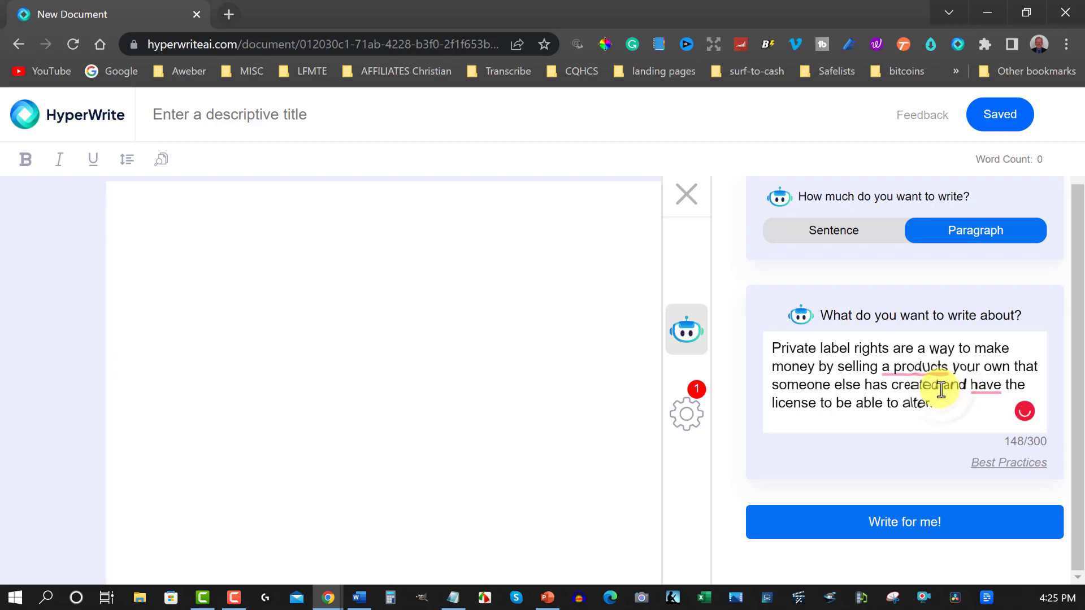
pyautogui.click(989, 384)
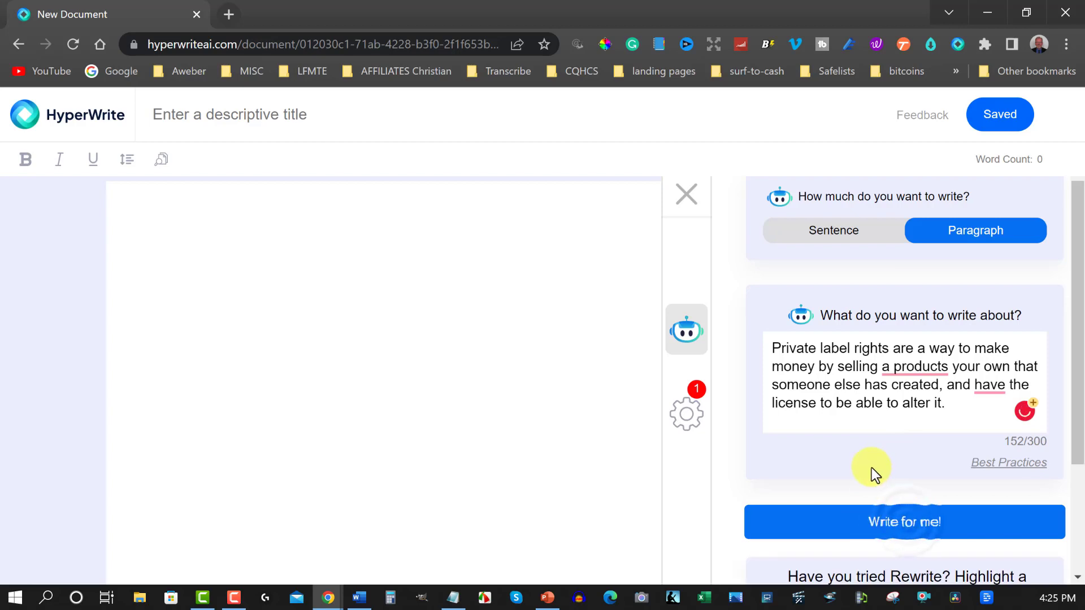
# Generate a paragraph, copy the prompt into the document, and add that PLR ebooks are today's topic
pyautogui.click(904, 522)
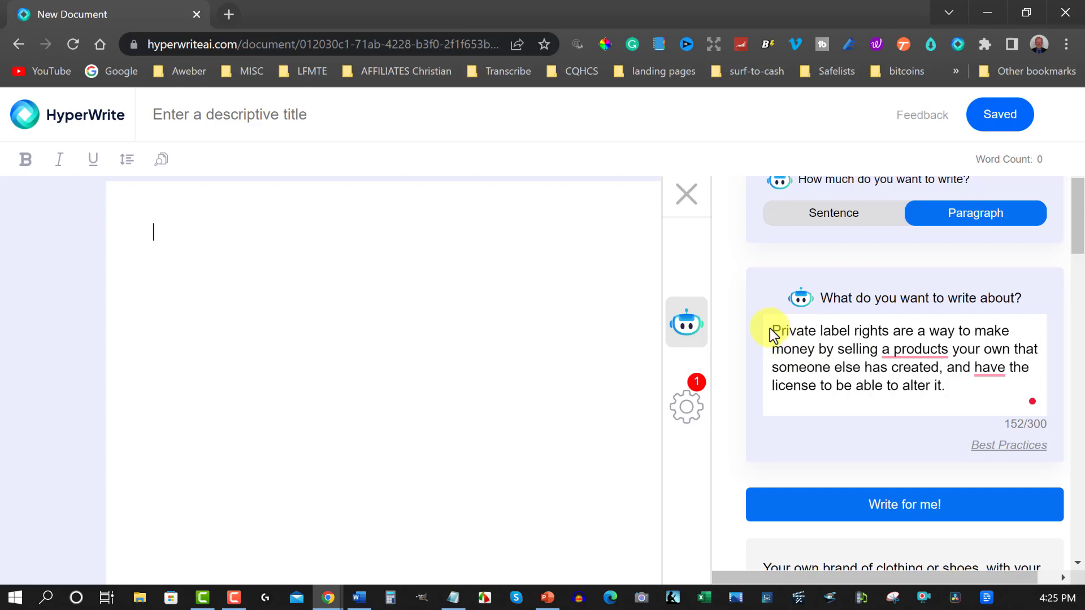
pyautogui.moveTo(773, 330); pyautogui.dragTo(943, 385)
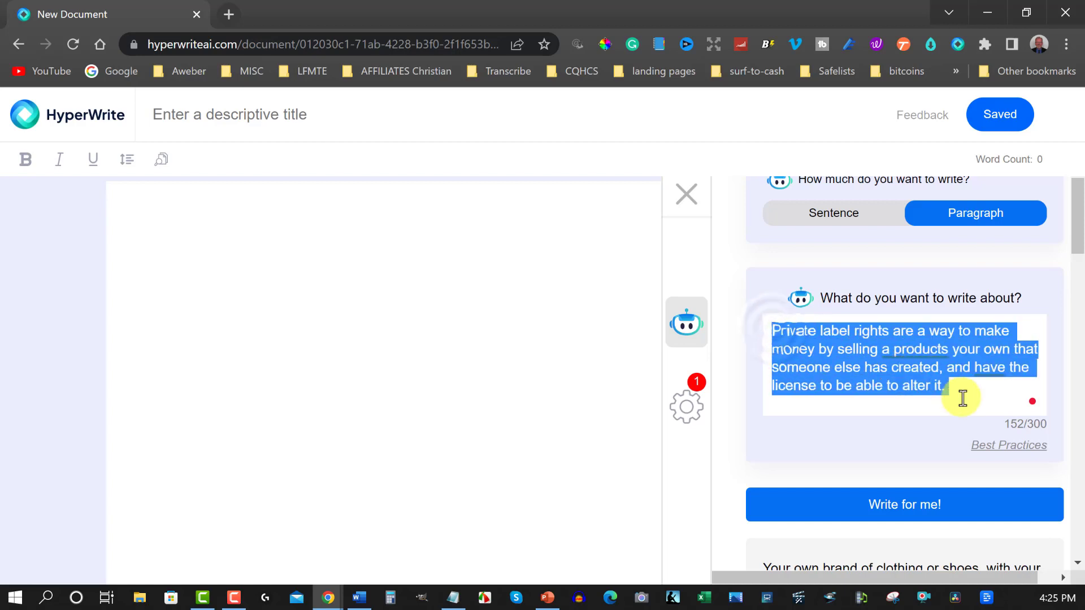
pyautogui.rightClick(962, 398)
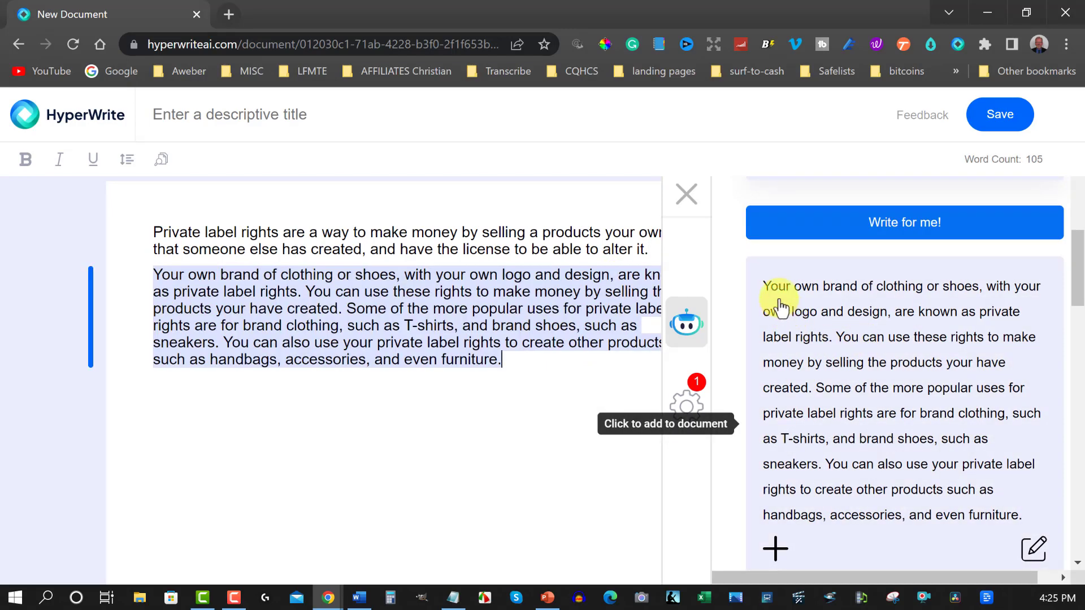
pyautogui.moveTo(991, 290)
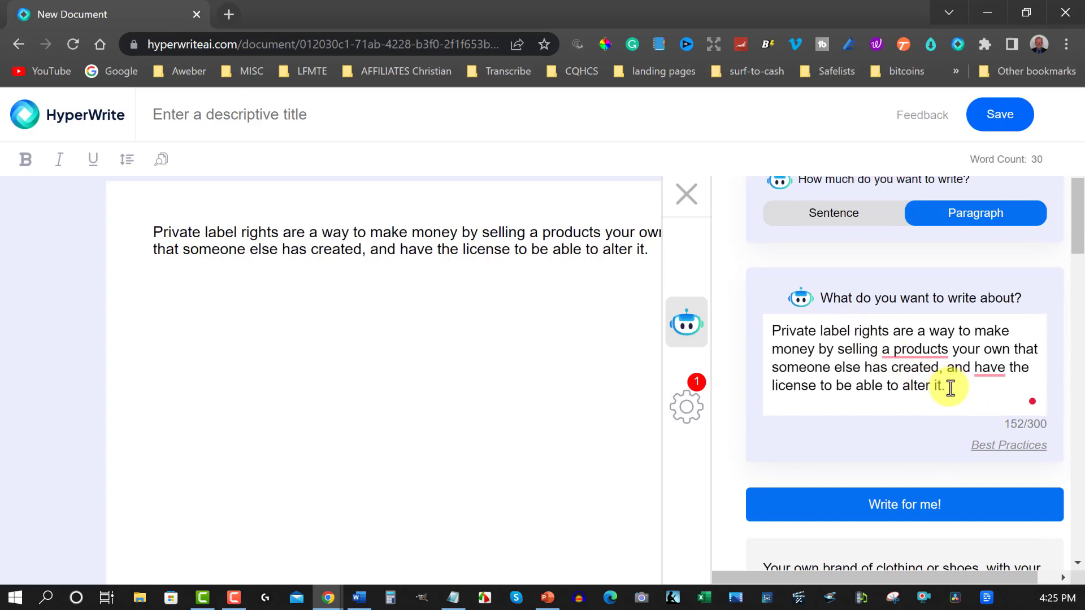
pyautogui.write('Private label rights ebooks are what we')
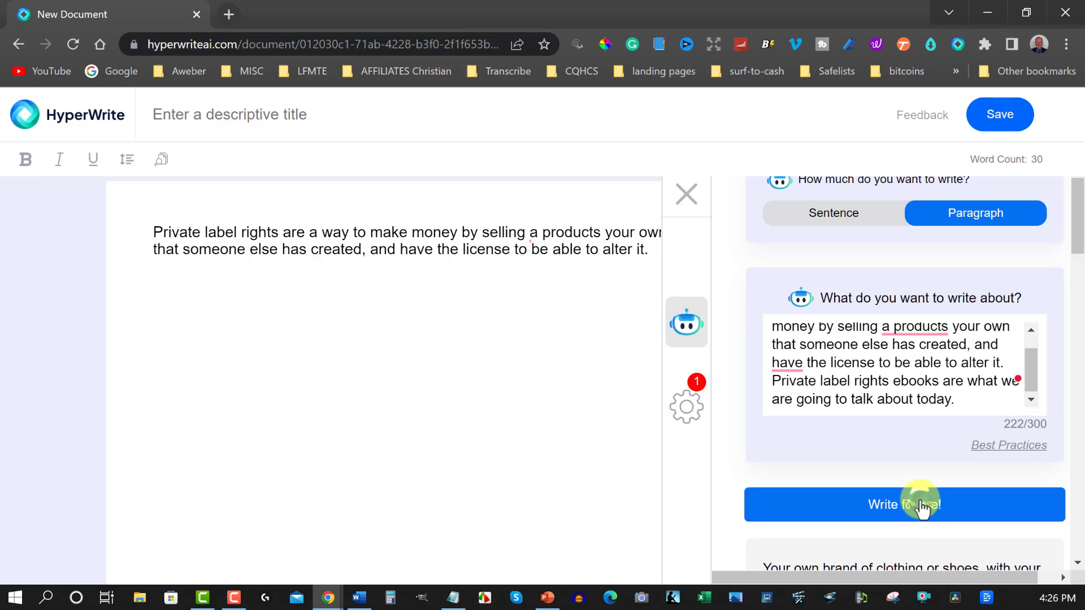
# Generate AI paragraphs, copy the ebooks-topic prompt into the document and request more writing
pyautogui.click(904, 504)
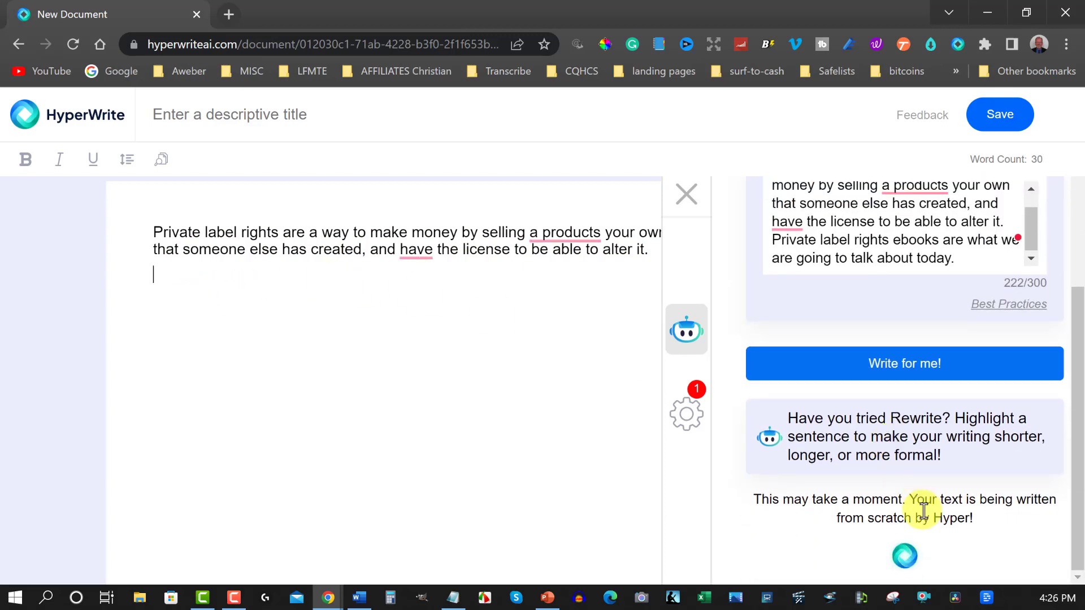
pyautogui.moveTo(100, 252)
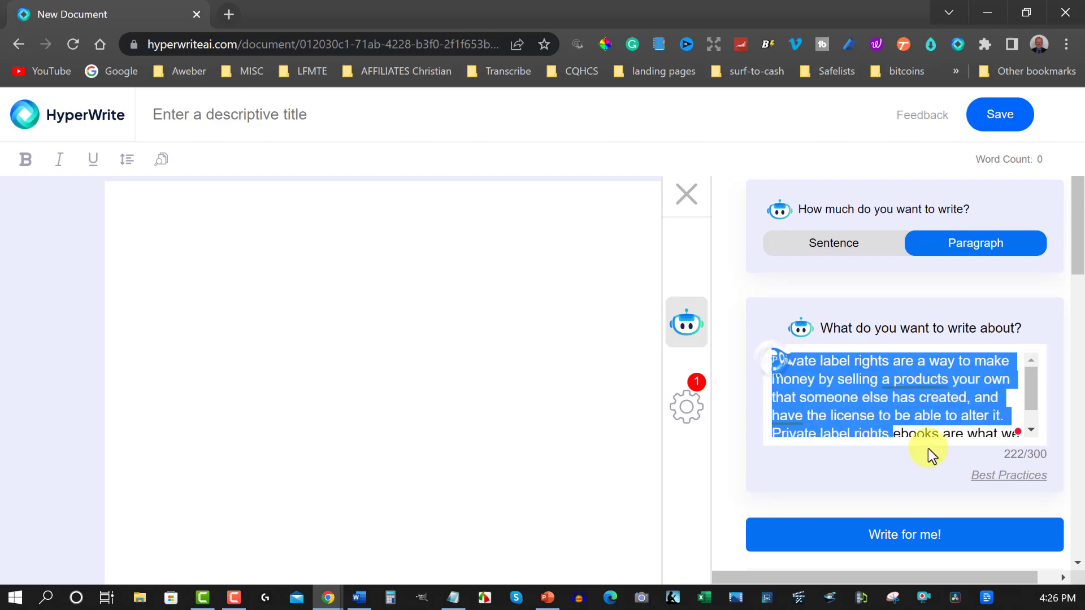
pyautogui.rightClick(930, 454)
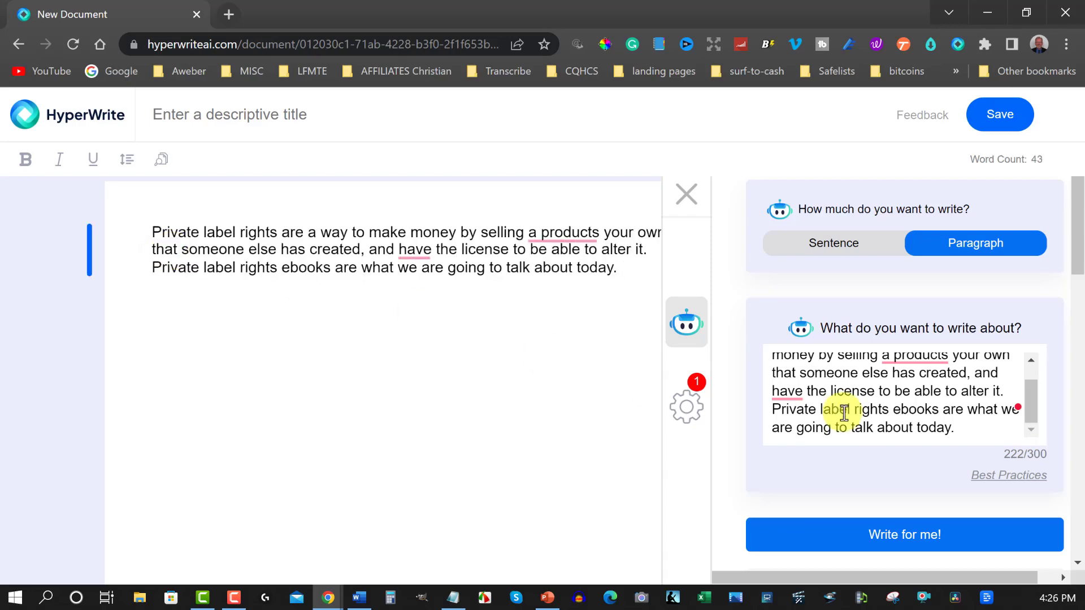
pyautogui.click(904, 534)
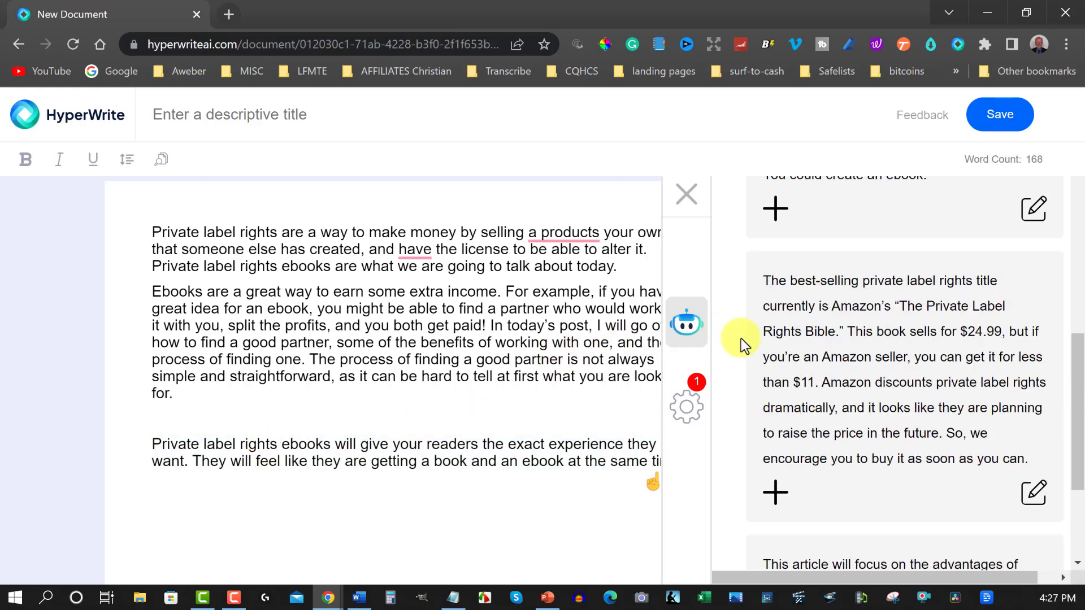
# Insert the 'You could create an ebook' suggestion and scroll to further suggestions
pyautogui.click(776, 493)
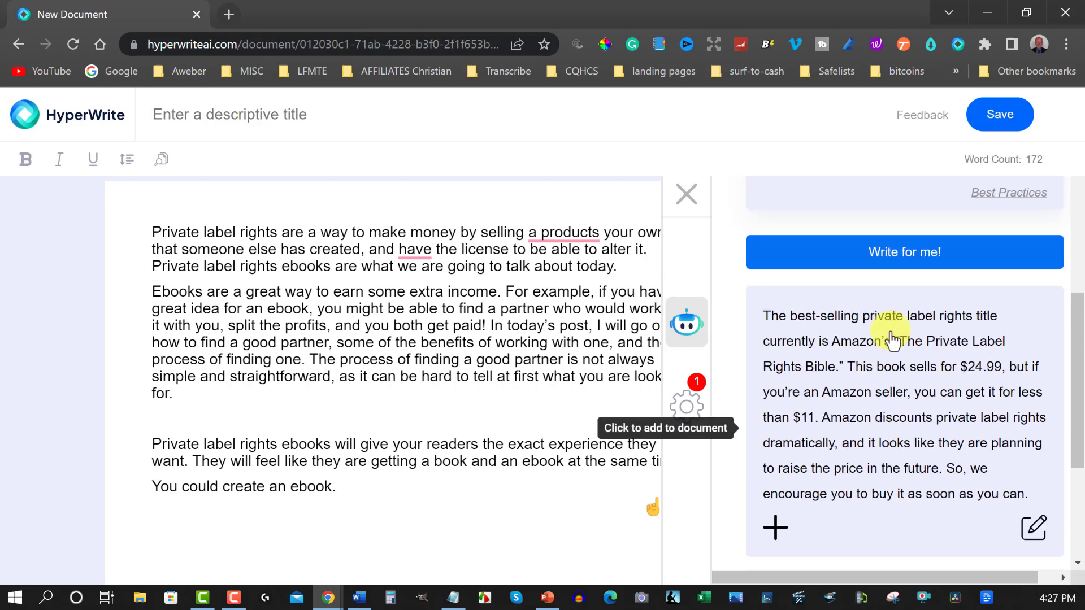
pyautogui.moveTo(776, 528)
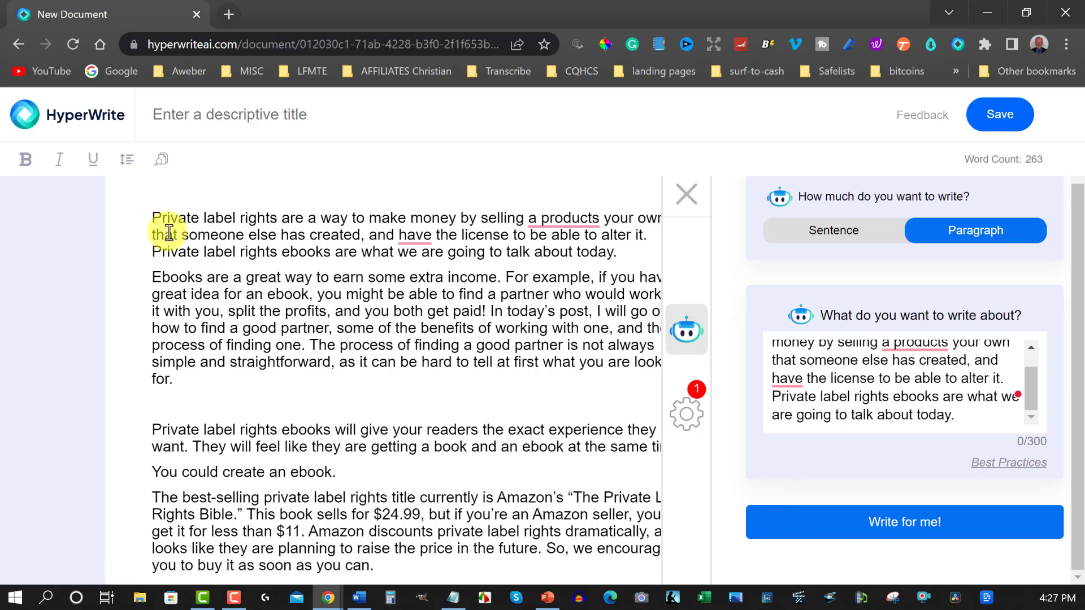
pyautogui.scroll(-3)
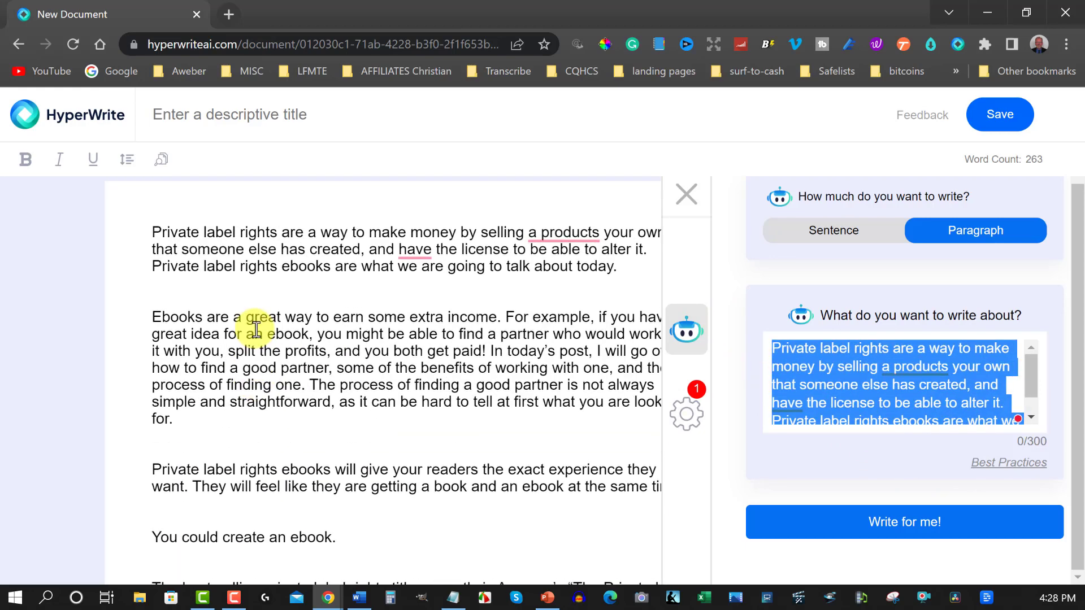
# Scroll down the document after spacing the paragraphs apart
pyautogui.scroll(-3)
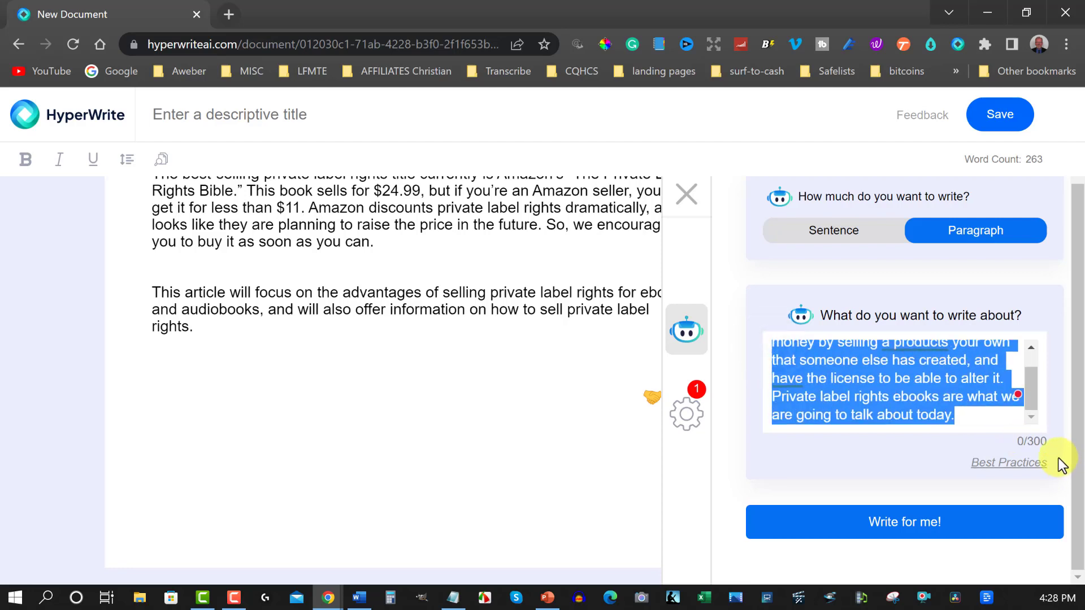
# Write a new prompt about repurposing Private Label Rights into video courses, blog posts and articles
pyautogui.write('Private Label Rights (PLR')
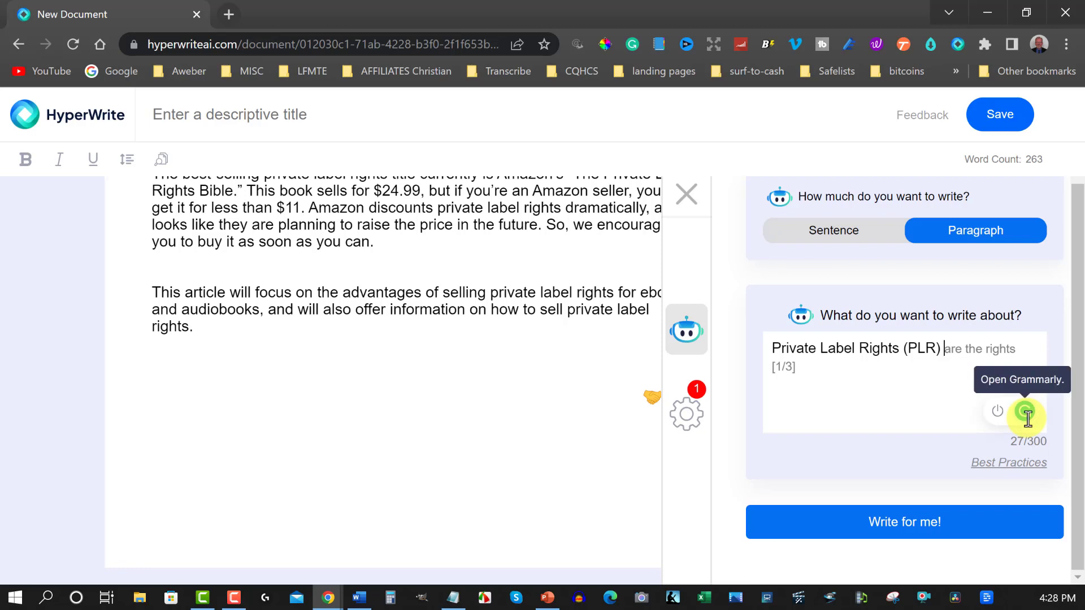
pyautogui.write('can')
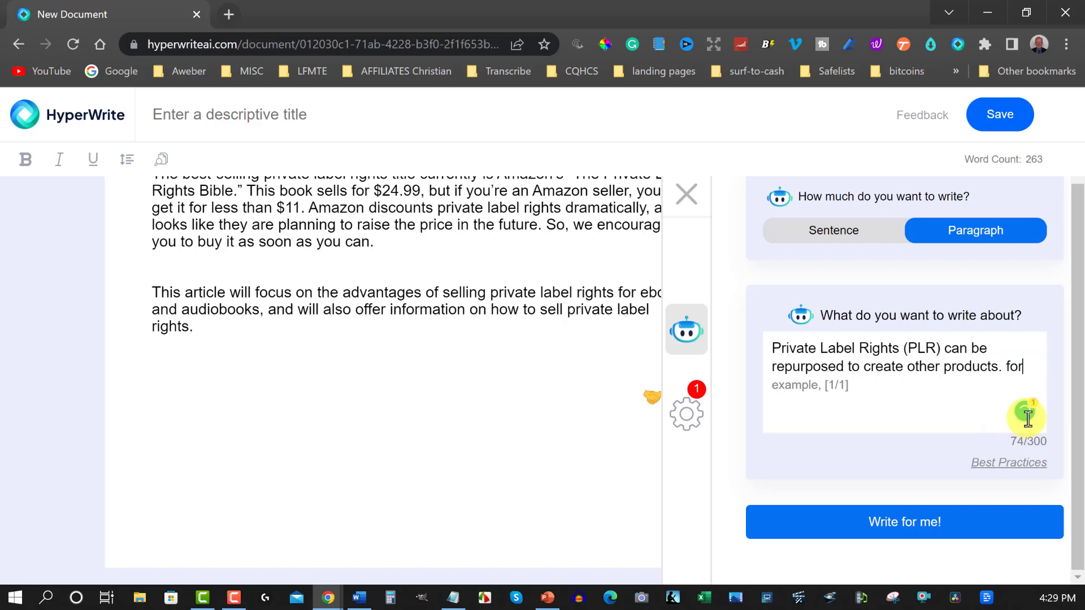
pyautogui.write('example,')
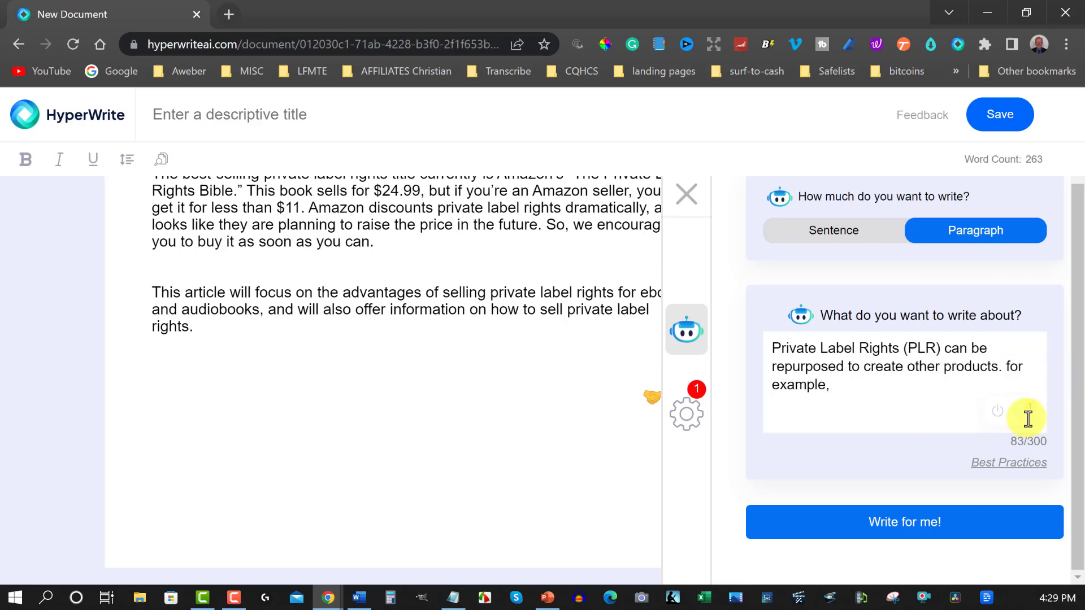
pyautogui.write('video')
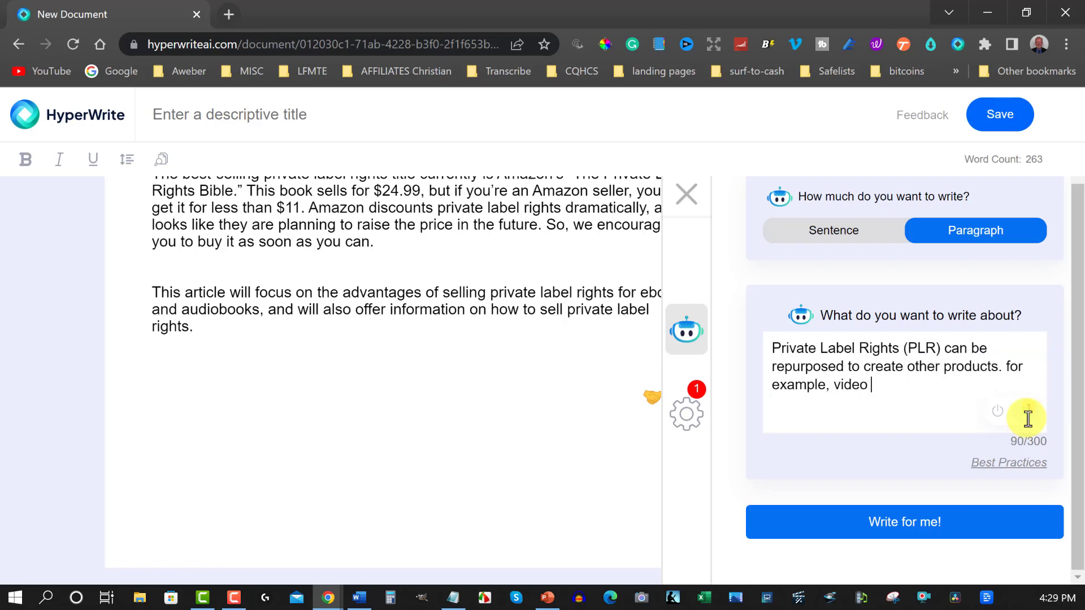
pyautogui.write('courses, blog posts and articles. PLR is a way to monetize your content by adding links into the text')
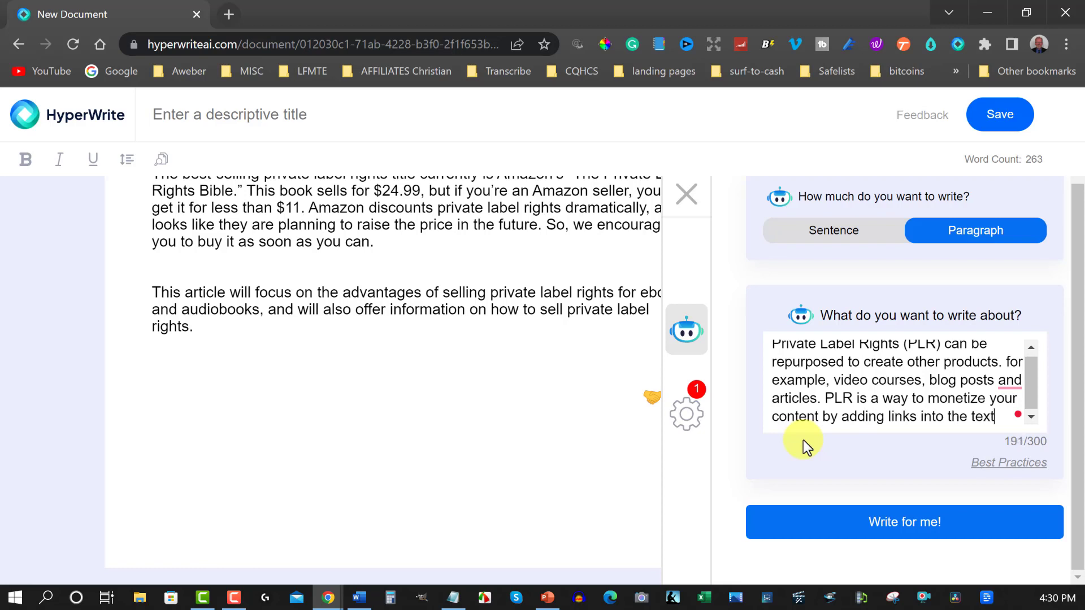
pyautogui.write('.')
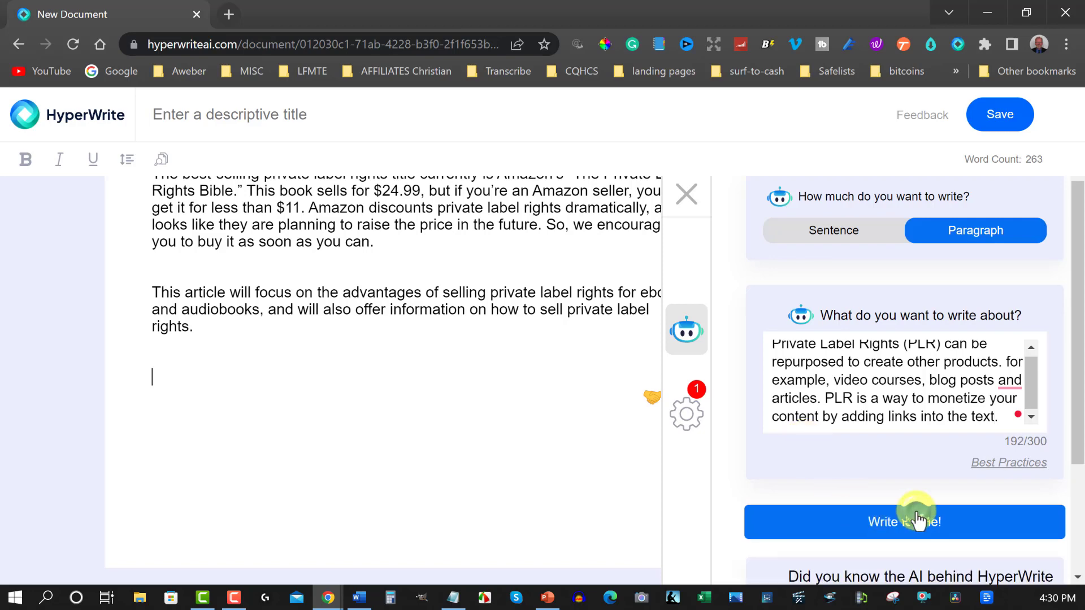
# Generate paragraphs from the repurposing prompt and add the PLR definition and best-way-to-create paragraphs
pyautogui.click(904, 521)
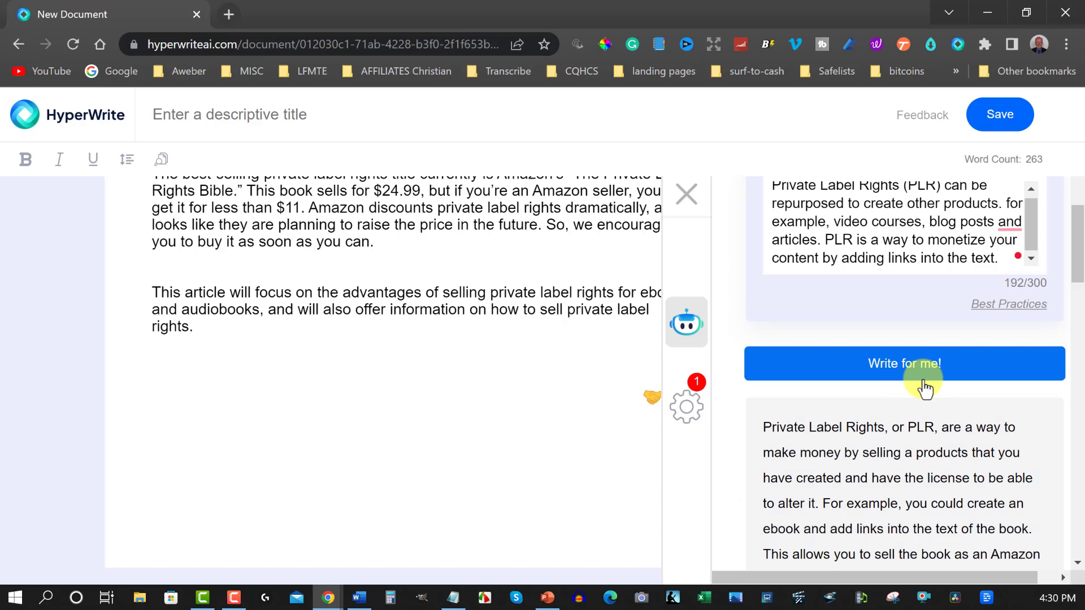
pyautogui.click(905, 363)
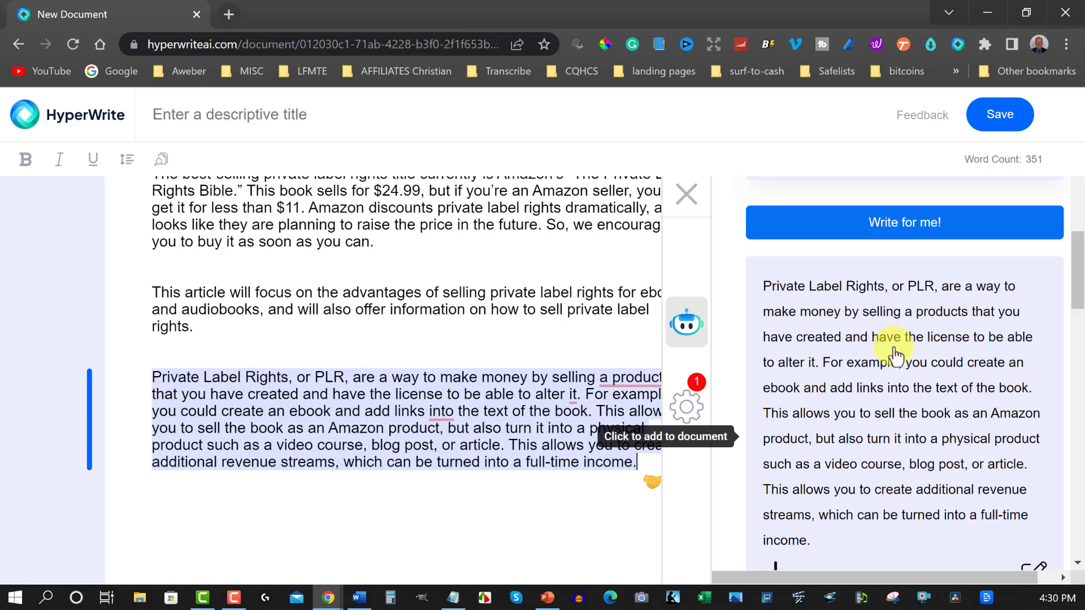
pyautogui.moveTo(903, 363)
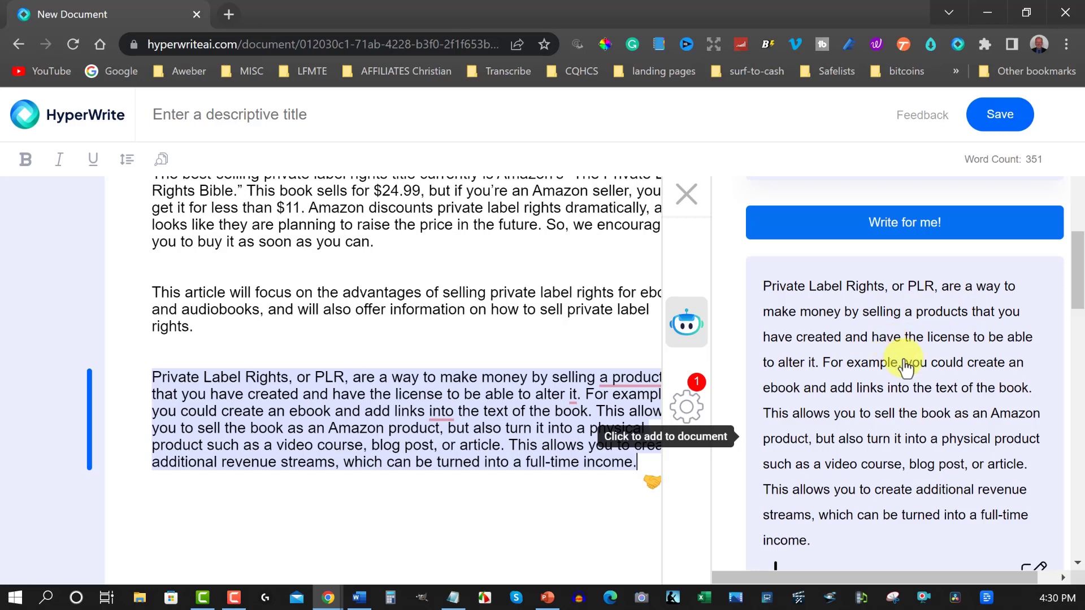
pyautogui.moveTo(906, 383)
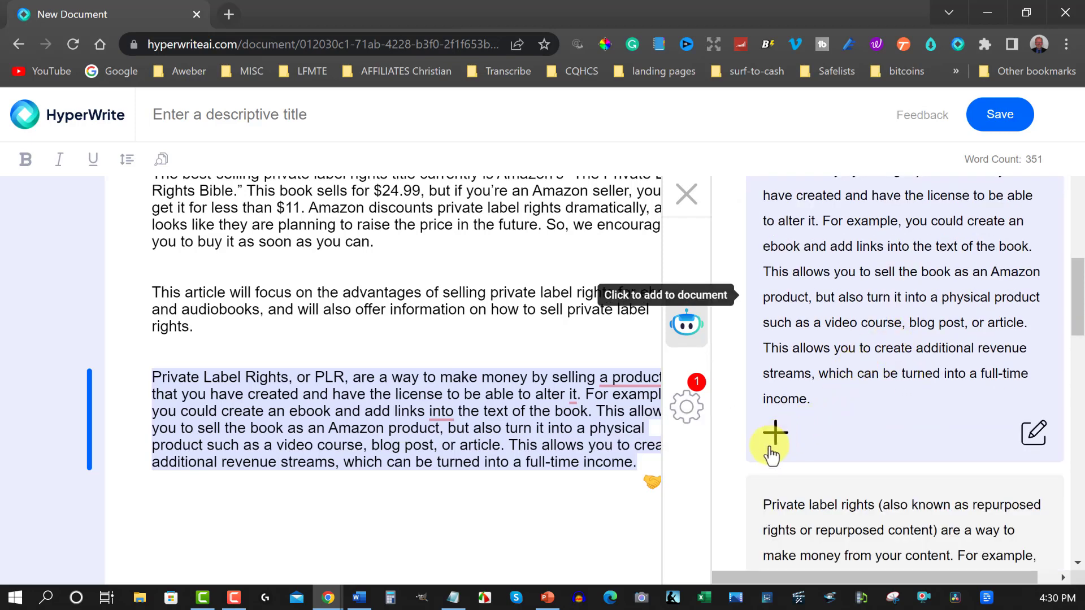
pyautogui.moveTo(776, 433)
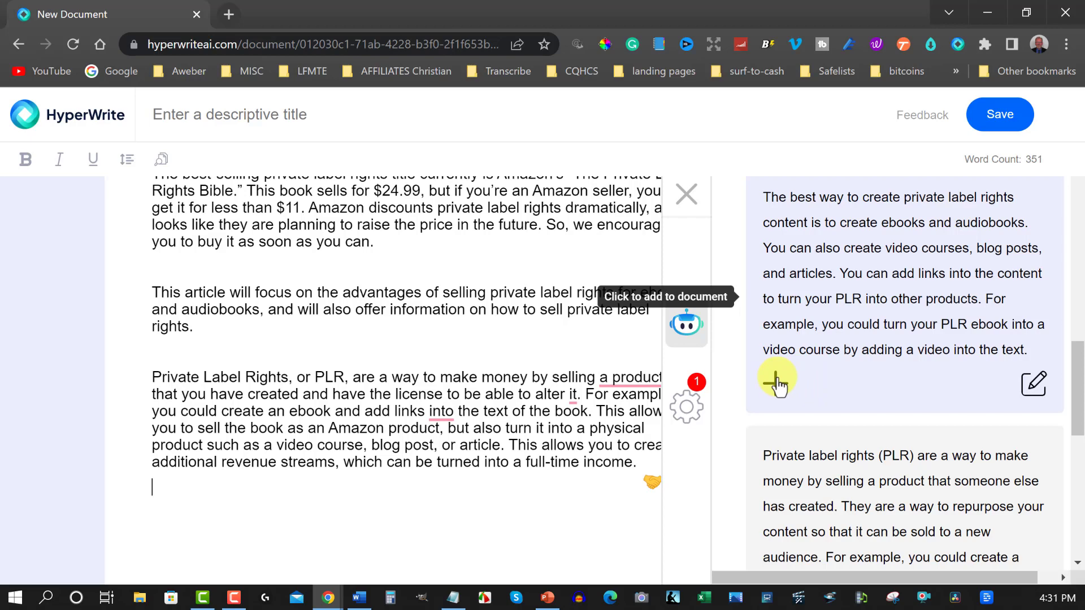
pyautogui.click(777, 383)
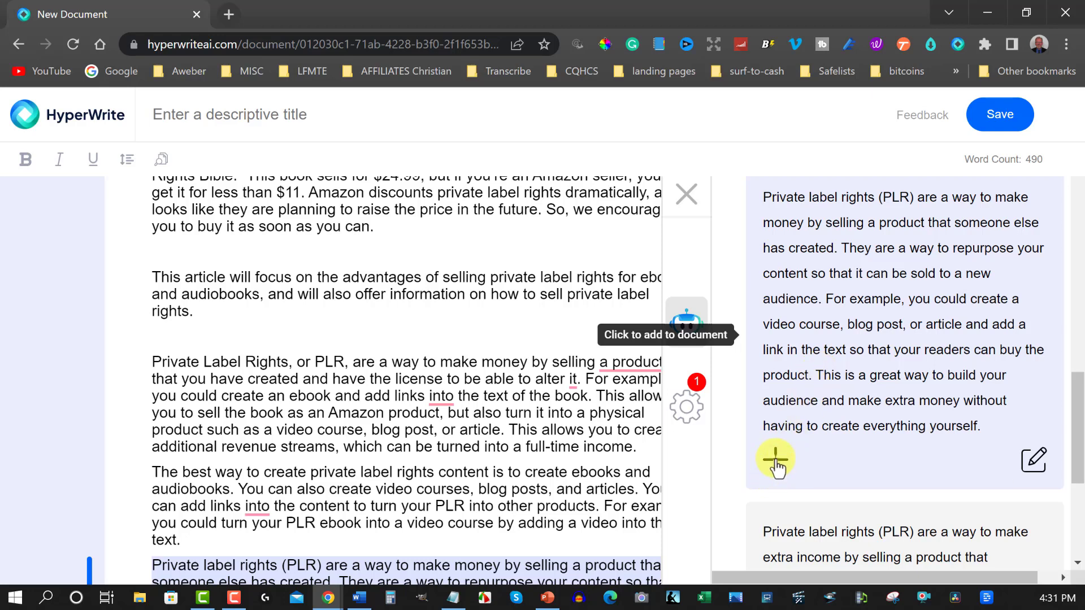
# Start a new line and add the extra-income PLR paragraph to the document
pyautogui.click(775, 460)
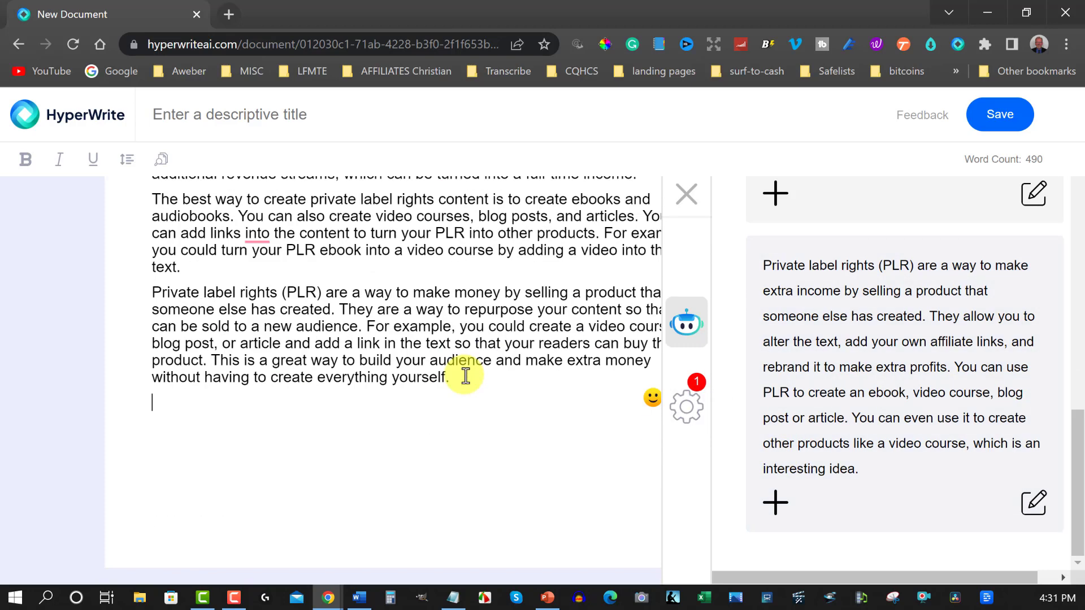
pyautogui.click(782, 446)
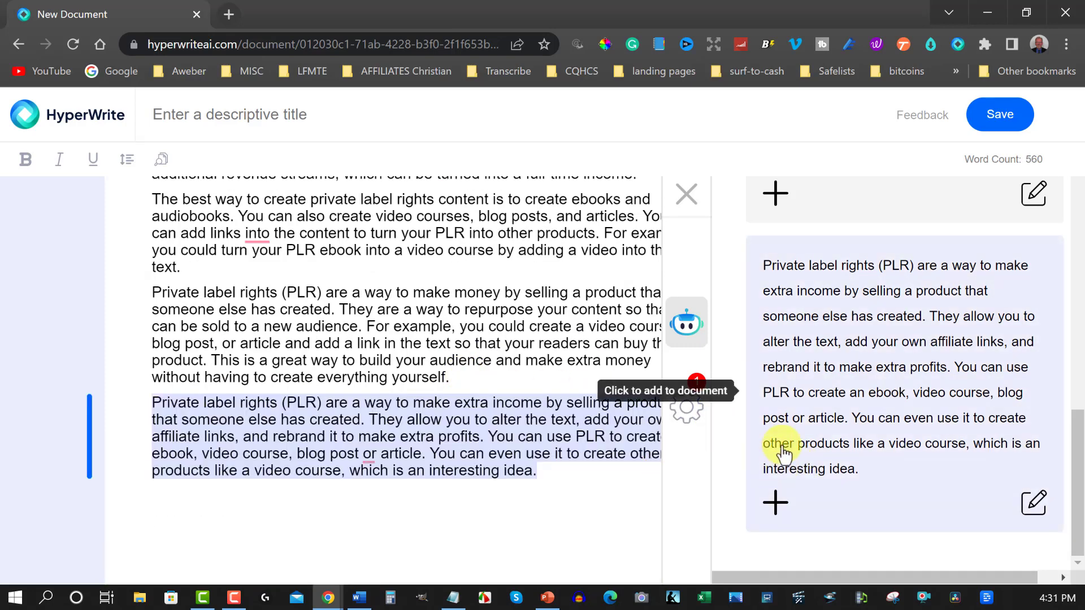
pyautogui.moveTo(799, 428)
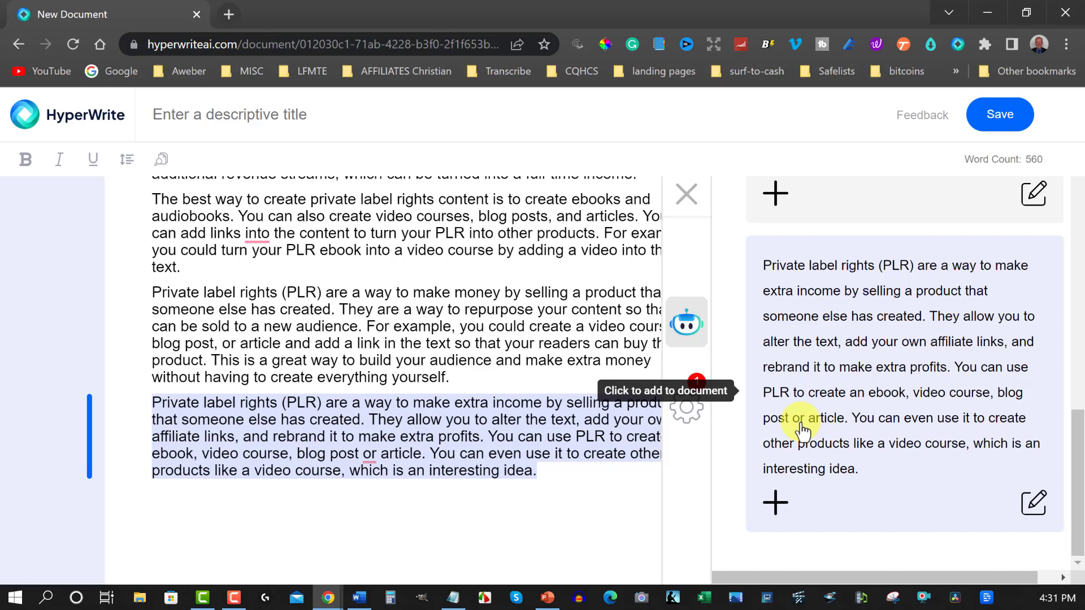
pyautogui.moveTo(773, 481)
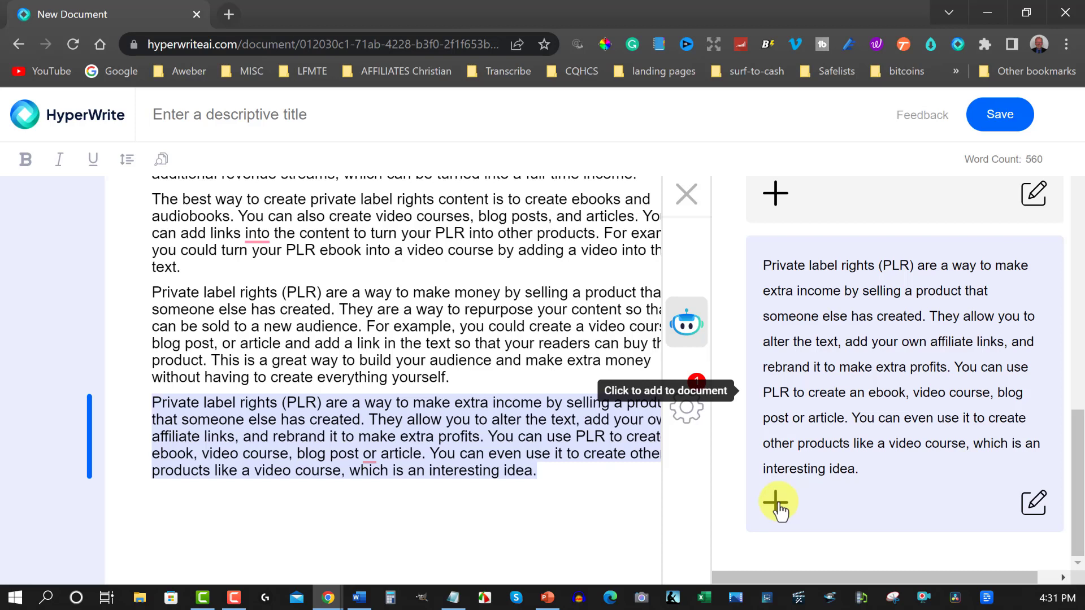
pyautogui.click(535, 470)
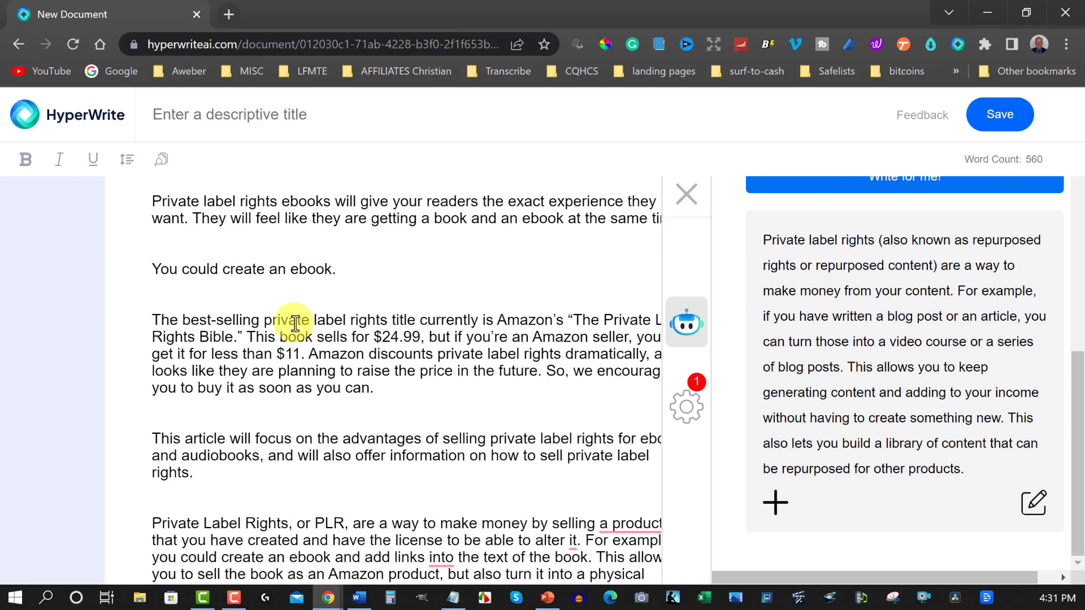
# Scroll the document and sidebar down to the 'repurposed rights' suggestion
pyautogui.scroll(-3)
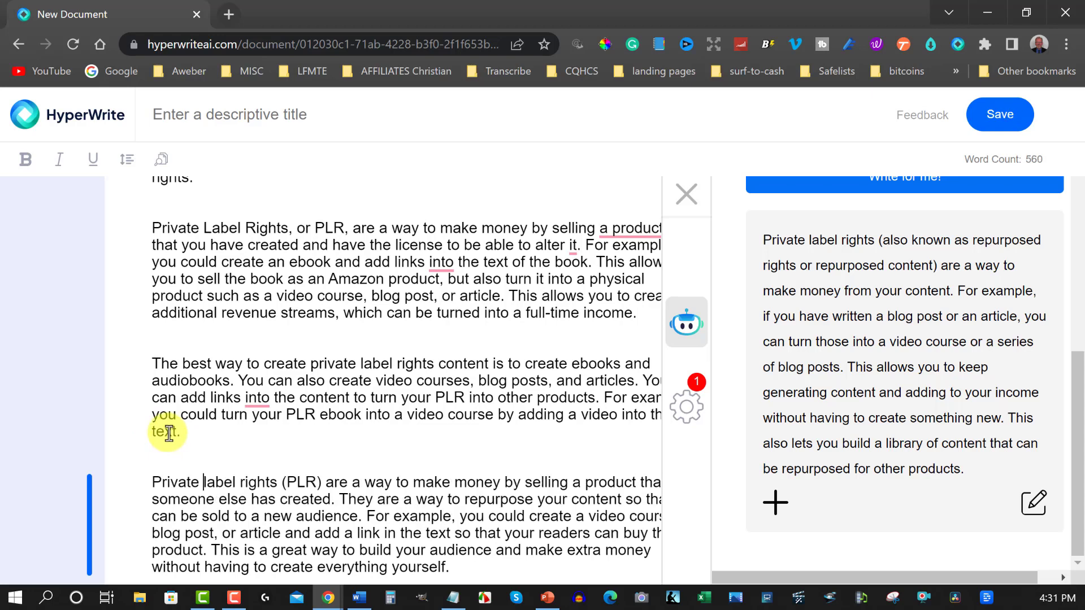
pyautogui.scroll(-3)
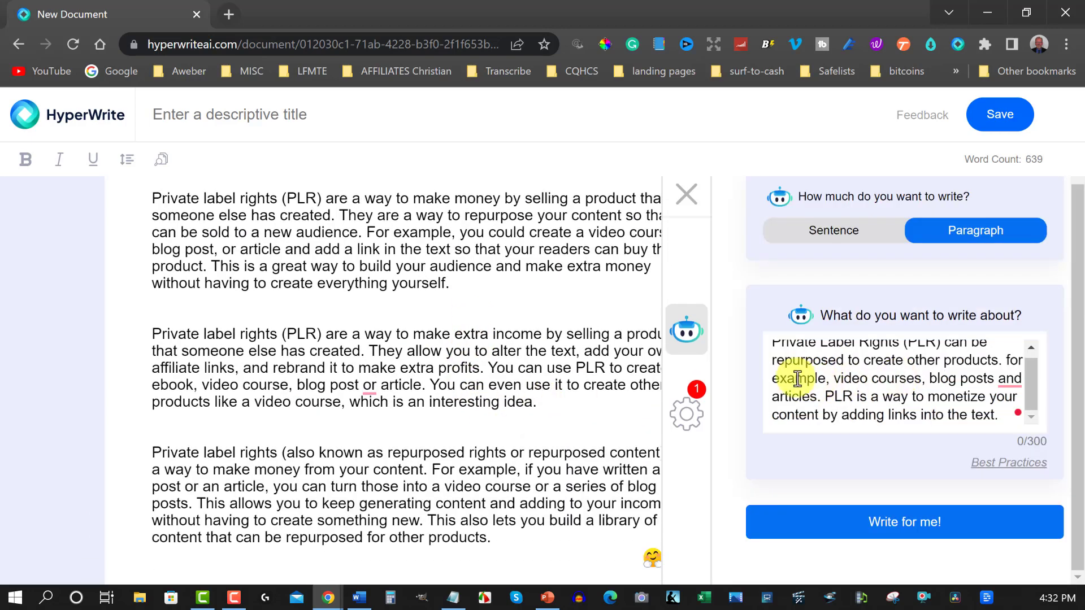
# Replace the prompt with one about changing the text to make it unique and generate writing
pyautogui.tripleClick(893, 387)
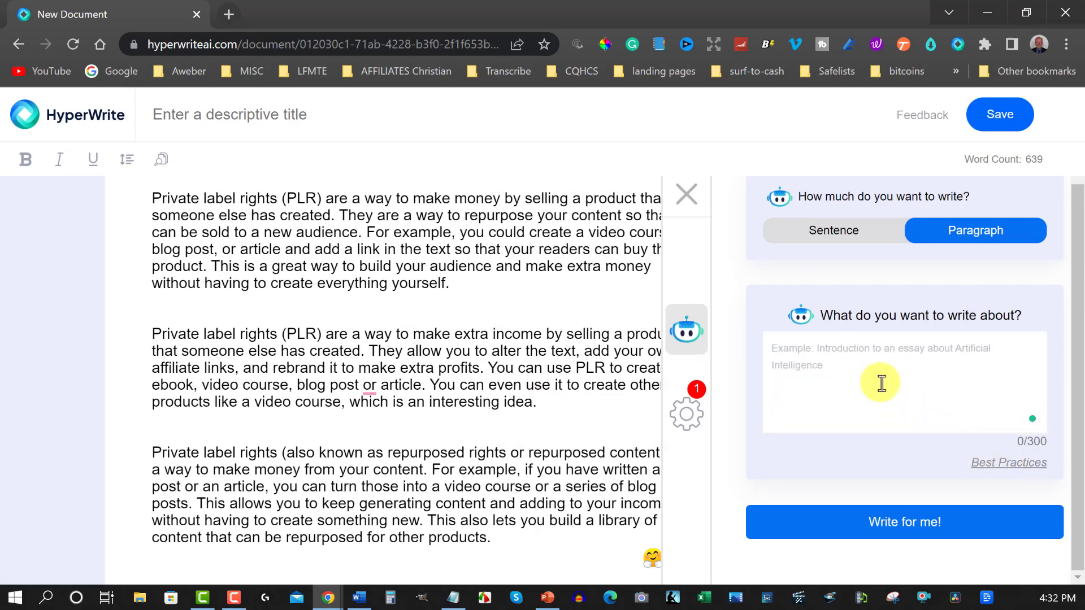
pyautogui.write("It's a great idea to chan")
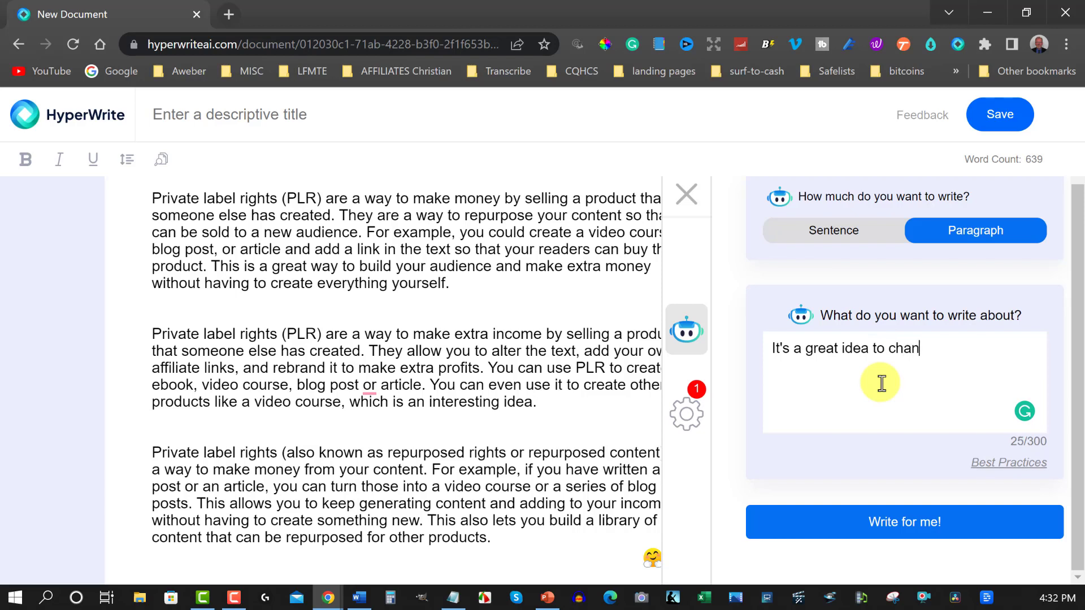
pyautogui.write('ge the title of your paper. [1/2]')
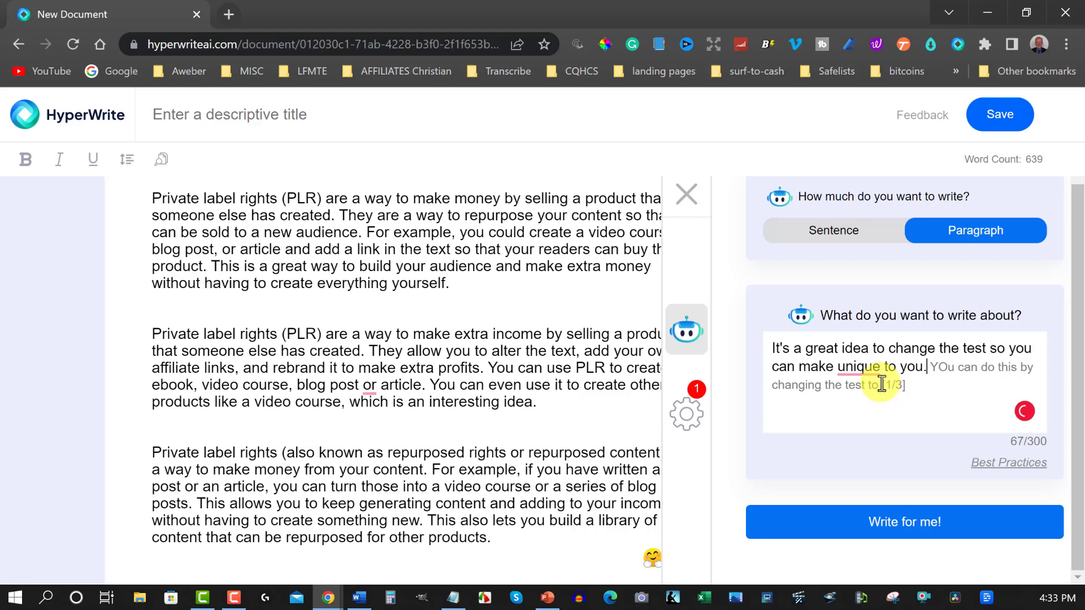
pyautogui.moveTo(778, 348)
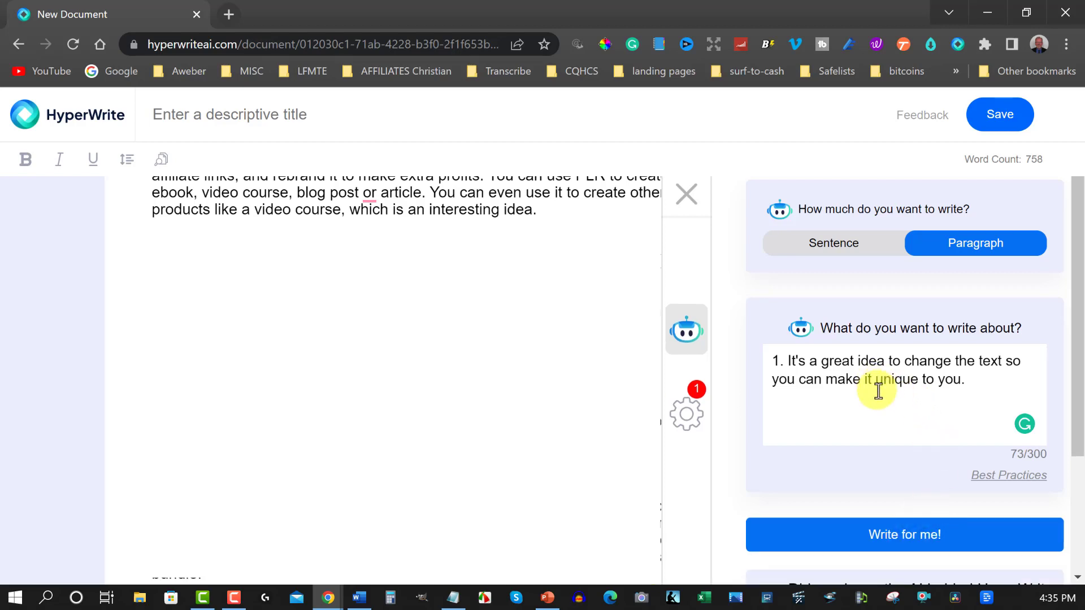
pyautogui.click(904, 534)
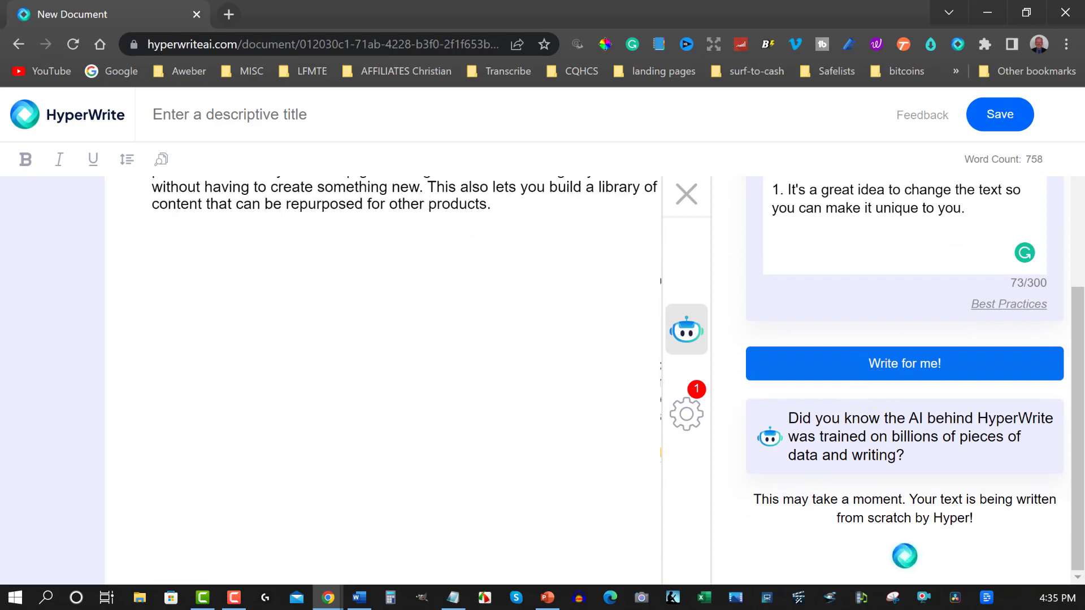
pyautogui.moveTo(809, 363)
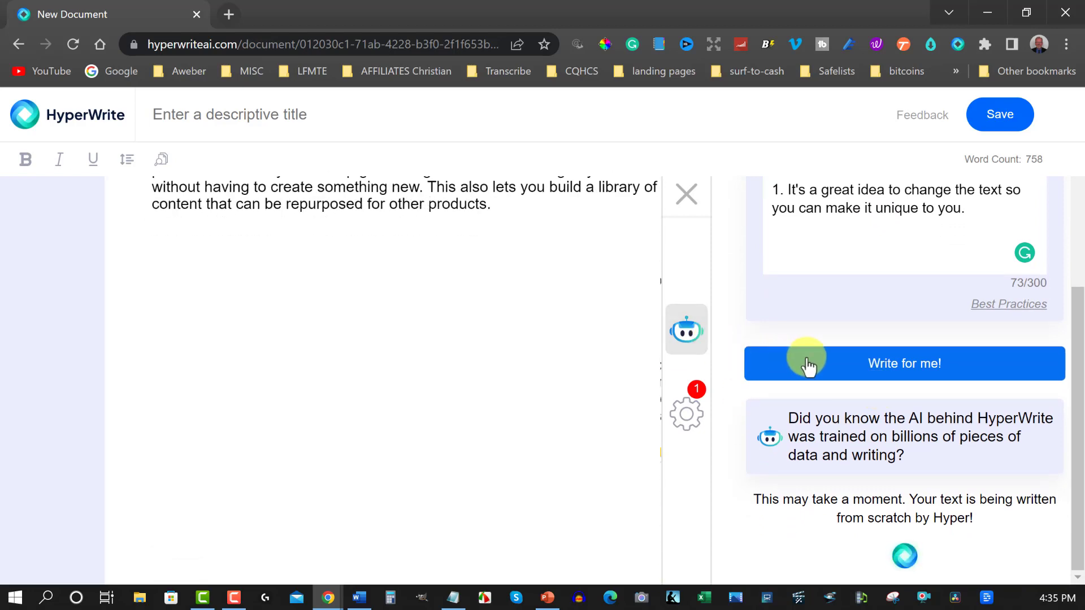
# Request AI writing from the prompt and close the premium upgrade offer
pyautogui.click(904, 363)
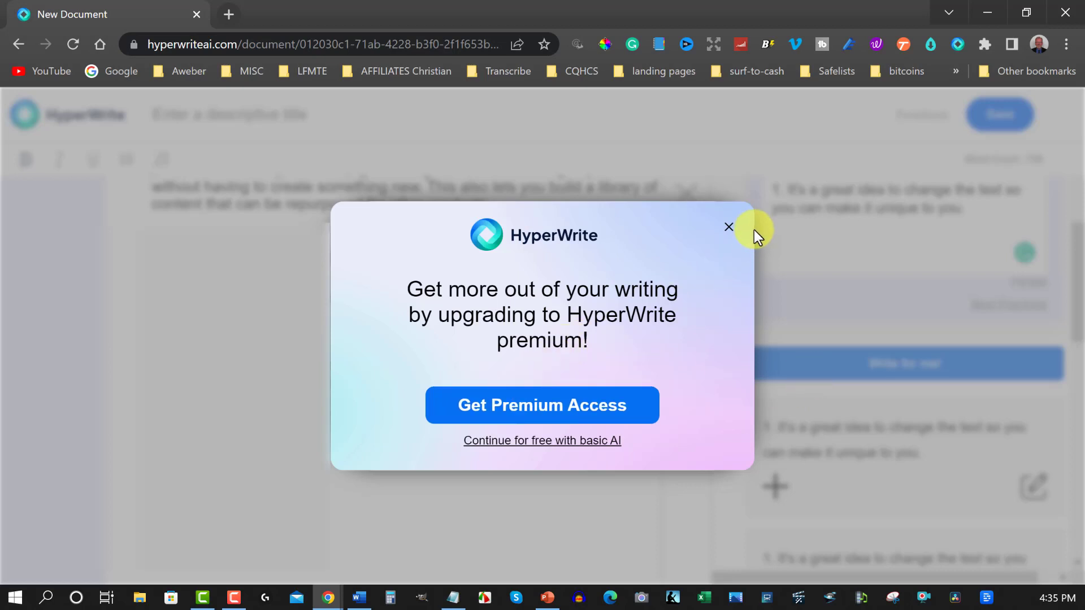
pyautogui.click(729, 227)
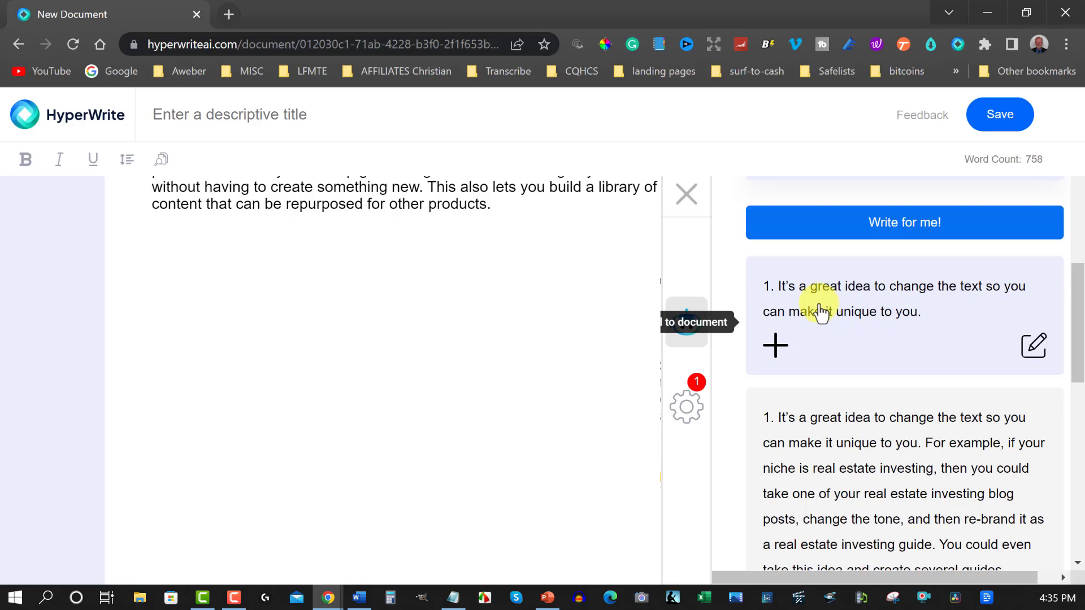
pyautogui.moveTo(838, 332)
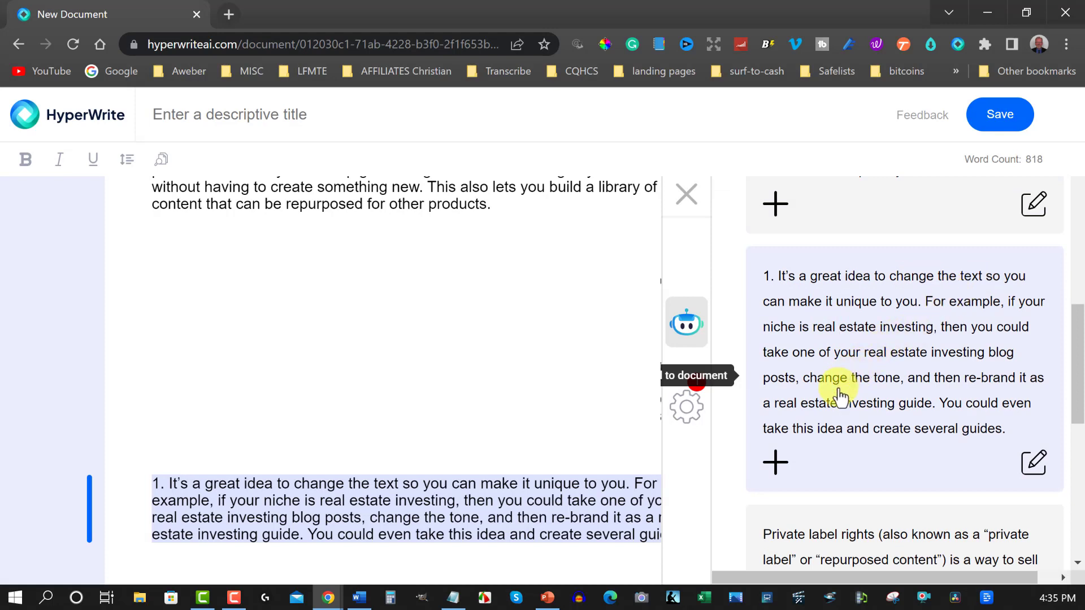
pyautogui.moveTo(772, 460)
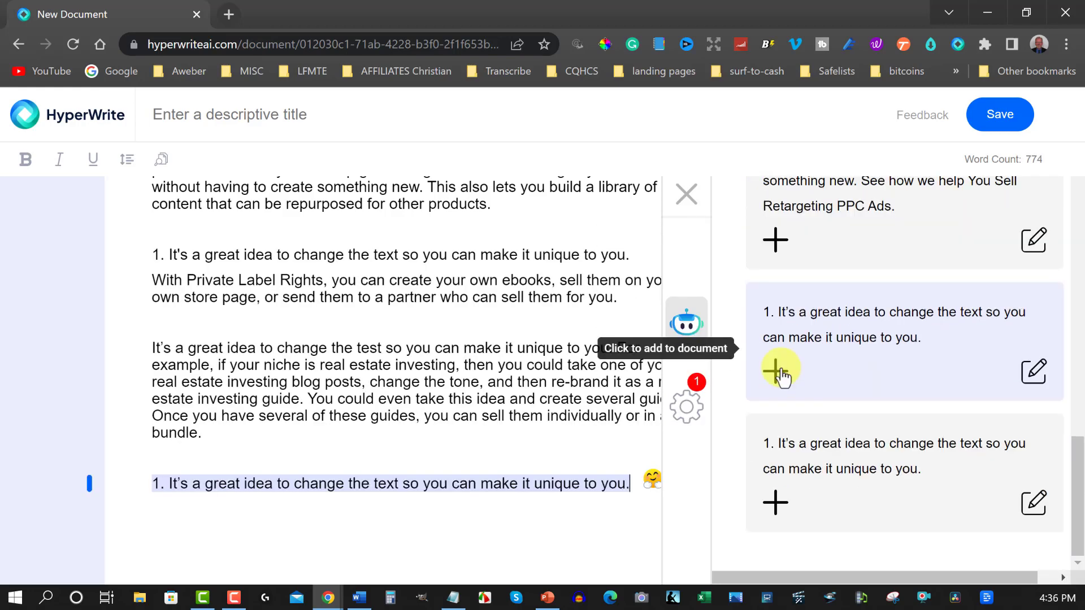
# Add the short unique-text suggestion to the document
pyautogui.click(781, 369)
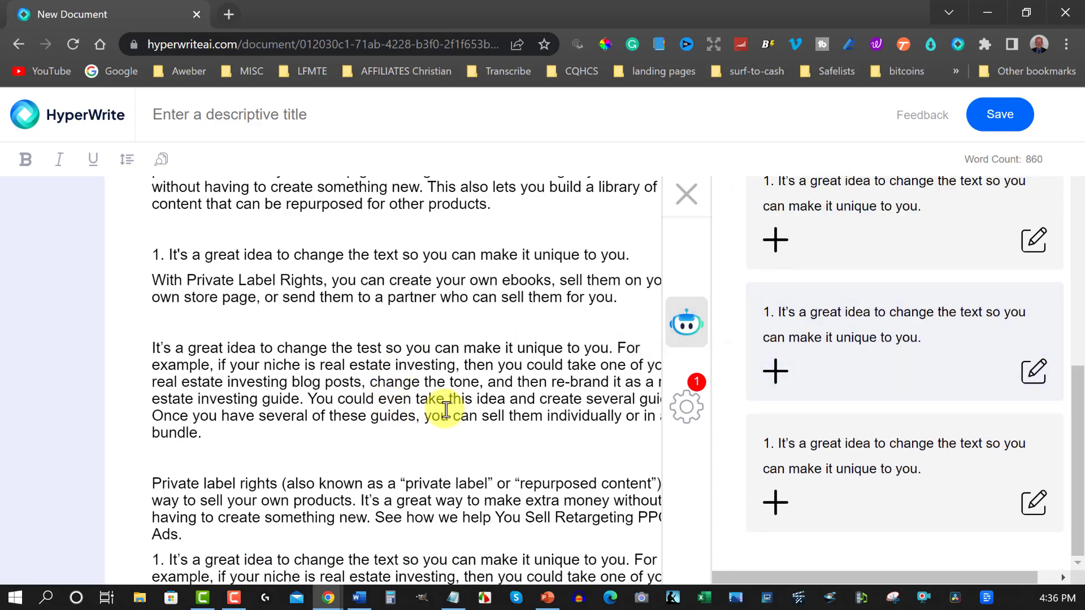
pyautogui.scroll(-3)
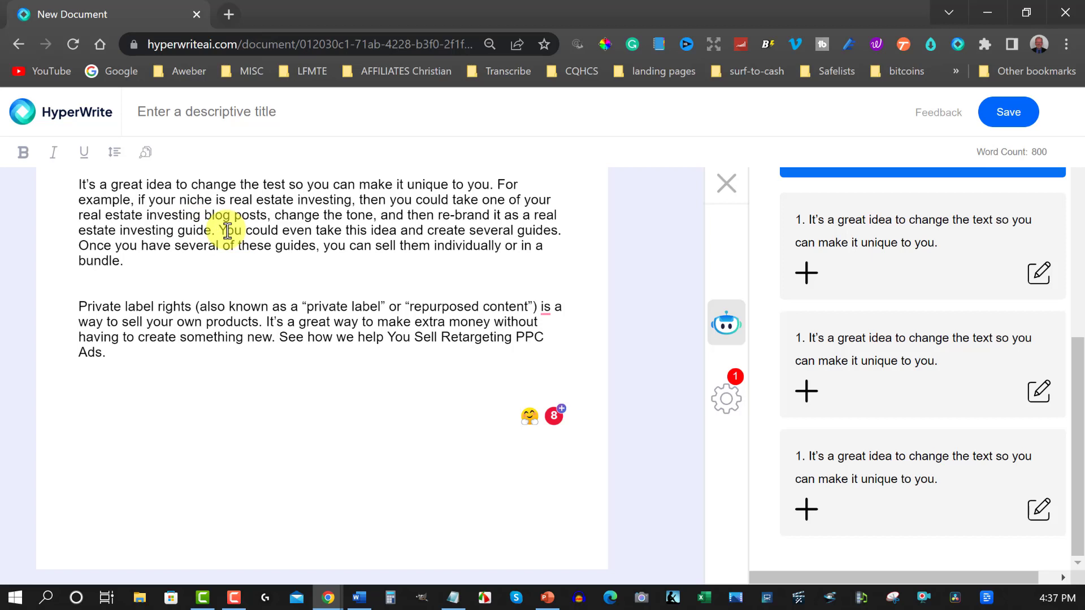
# Place the cursor in the sentence about creating several guides
pyautogui.click(79, 398)
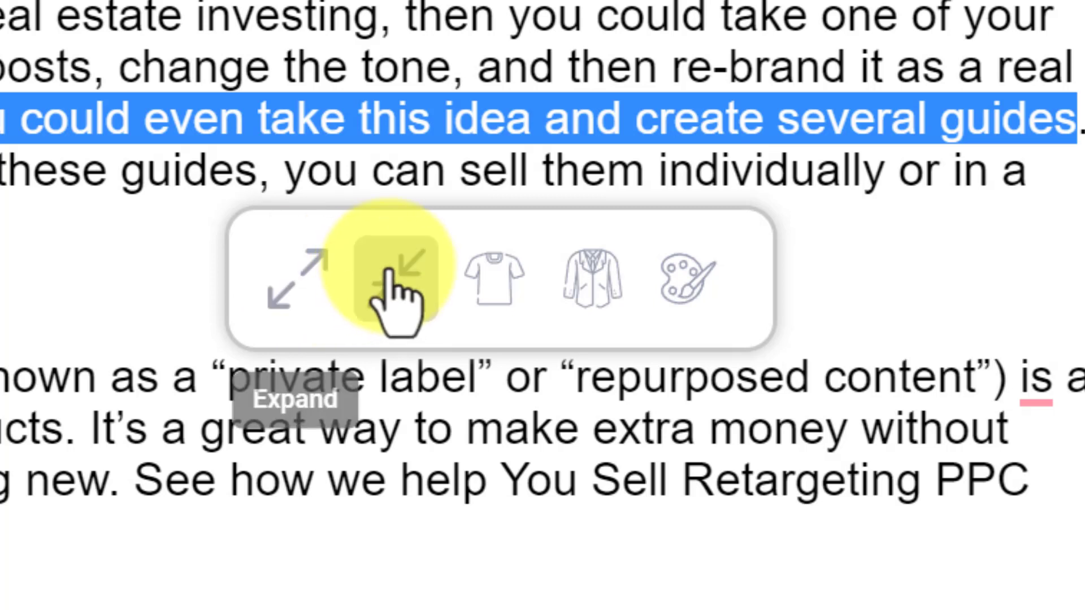
pyautogui.moveTo(495, 284)
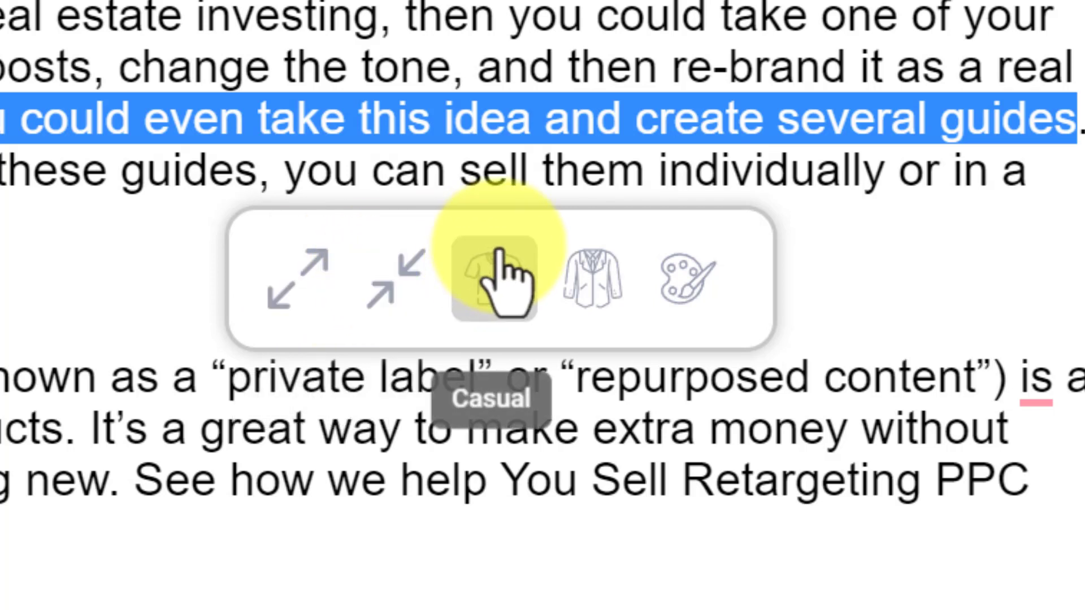
pyautogui.moveTo(587, 284)
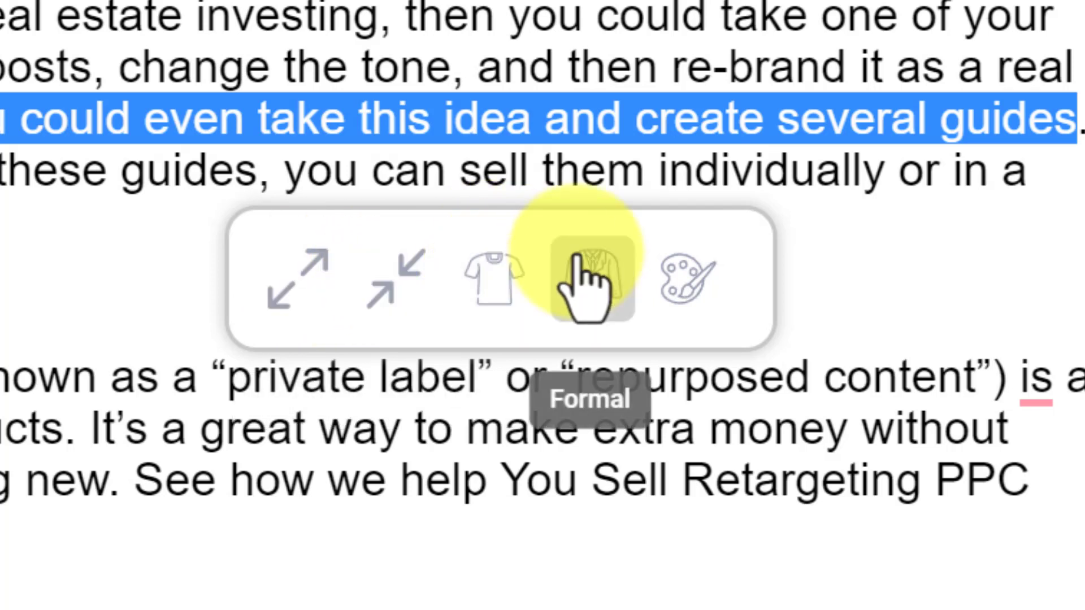
pyautogui.moveTo(492, 277)
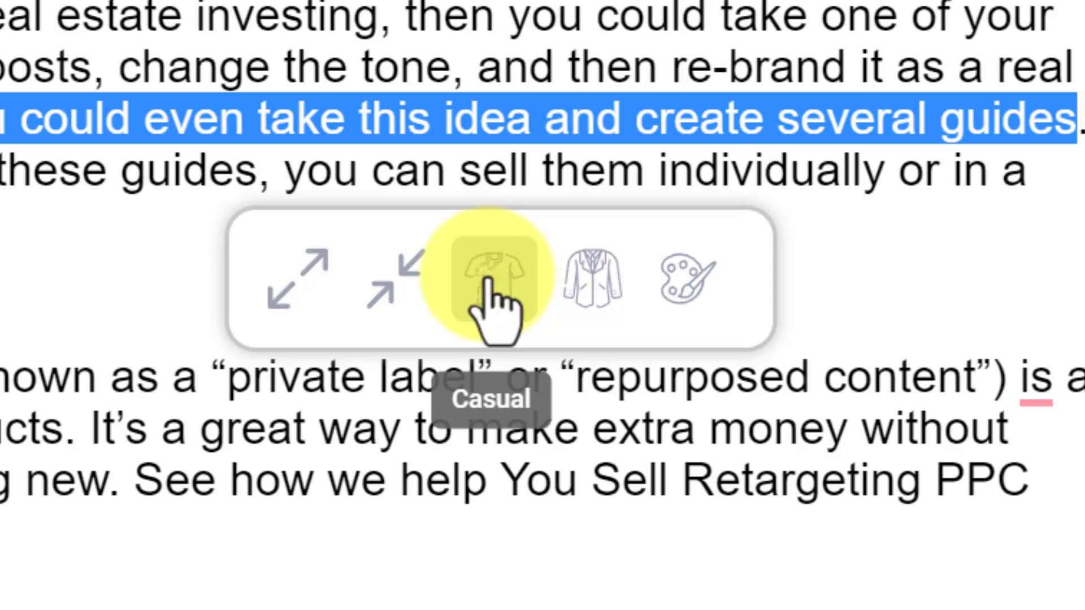
# Rewrite the guides sentence casually as 'You could take this idea and create several guides.'
pyautogui.click(492, 277)
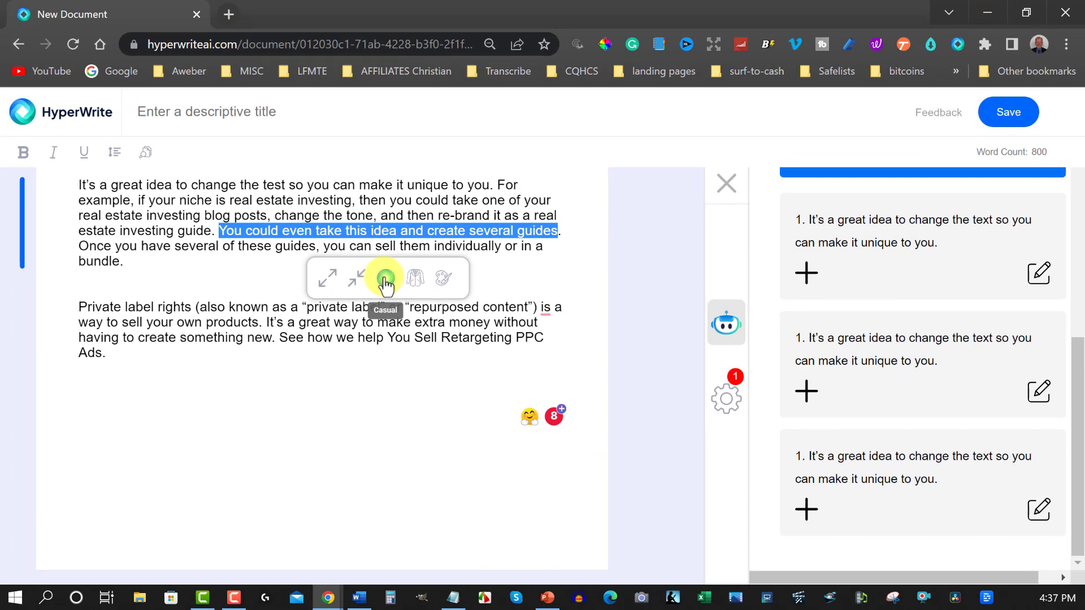
pyautogui.click(385, 278)
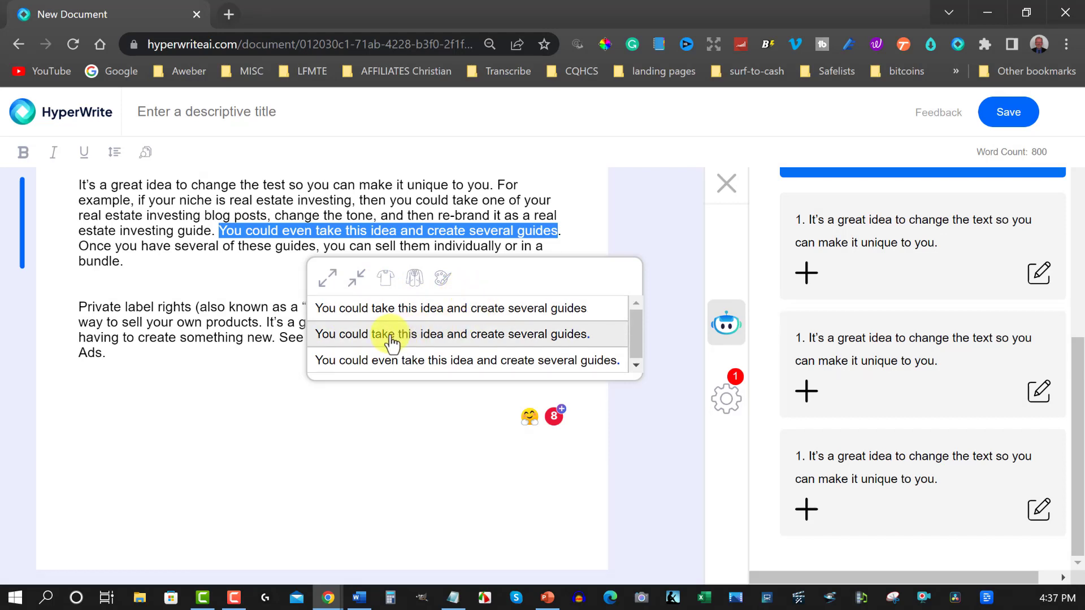
pyautogui.moveTo(401, 326)
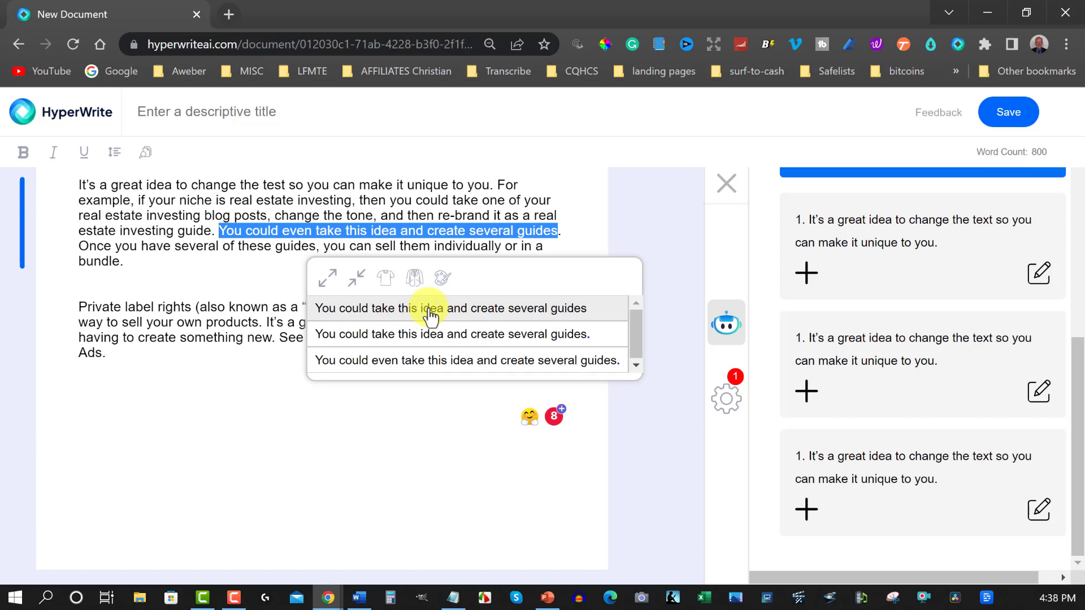
pyautogui.click(451, 308)
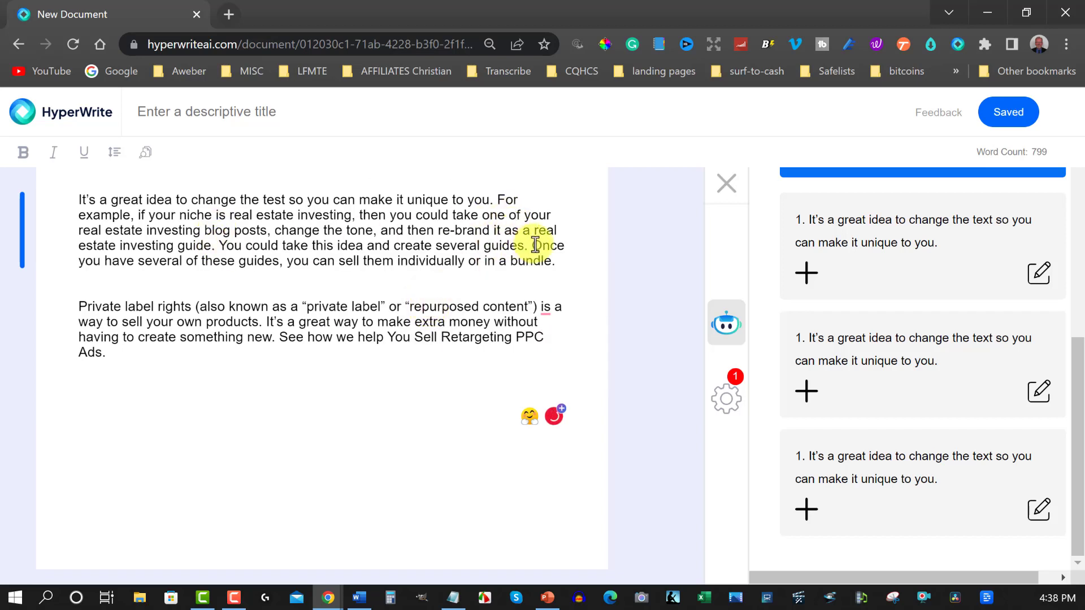
pyautogui.moveTo(535, 246); pyautogui.dragTo(554, 261)
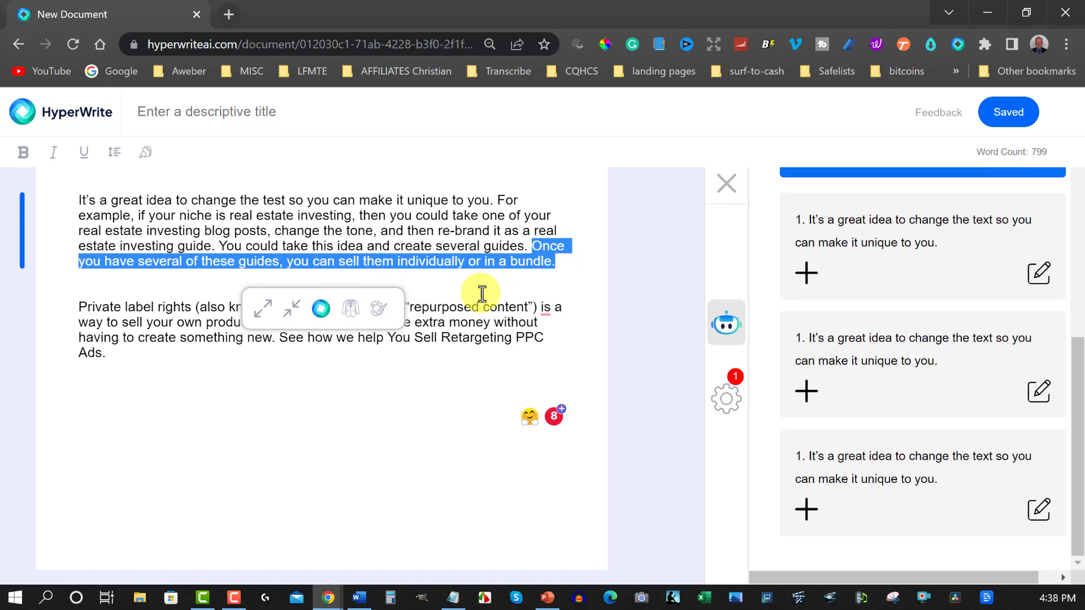
pyautogui.click(319, 308)
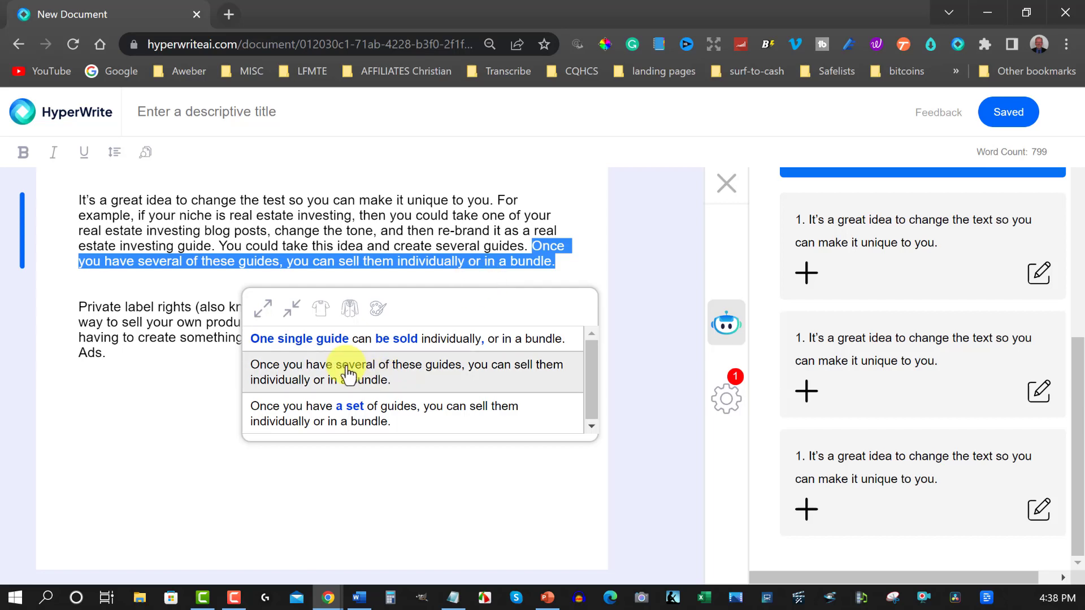
pyautogui.moveTo(338, 346)
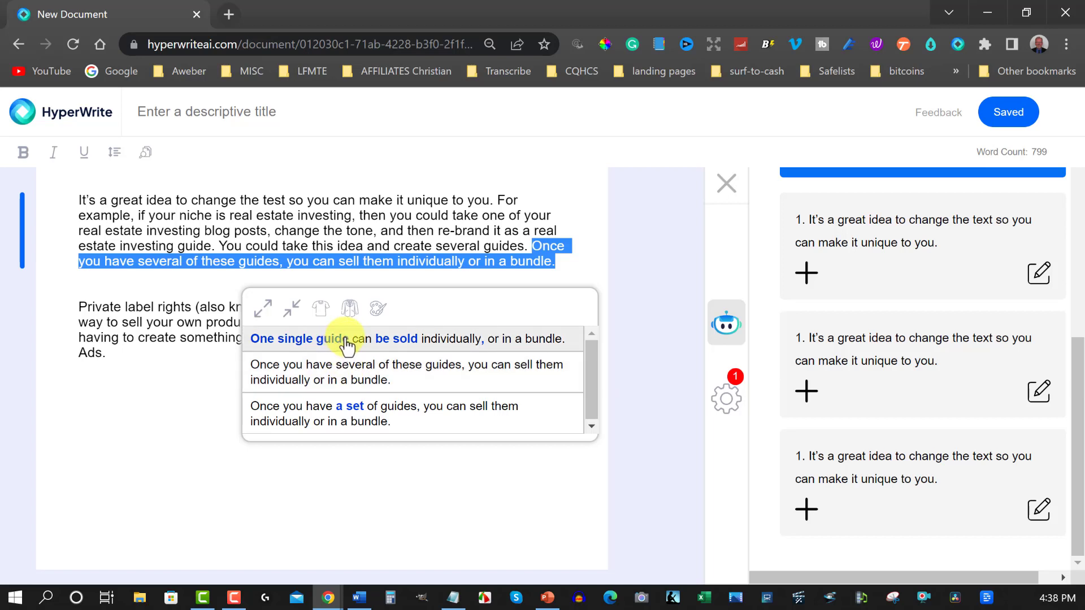
pyautogui.moveTo(346, 372)
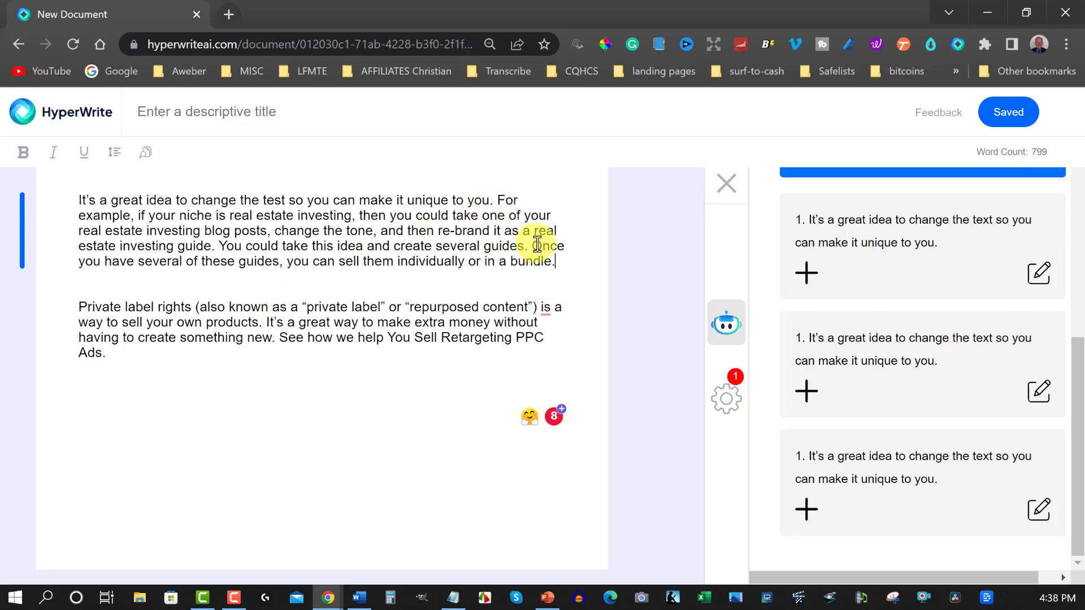
pyautogui.moveTo(532, 245); pyautogui.dragTo(554, 261)
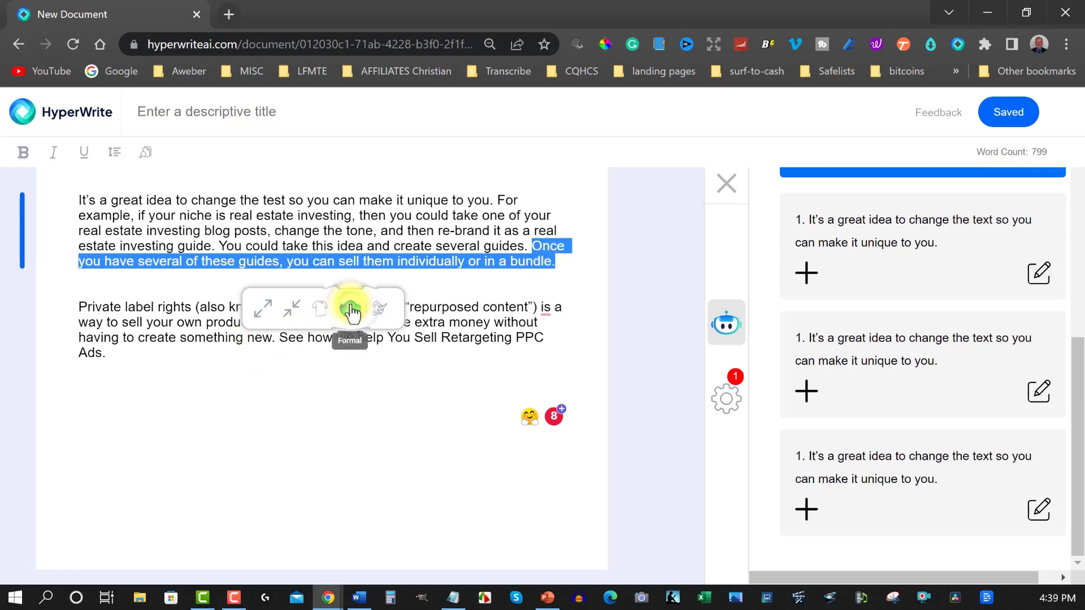
pyautogui.click(352, 310)
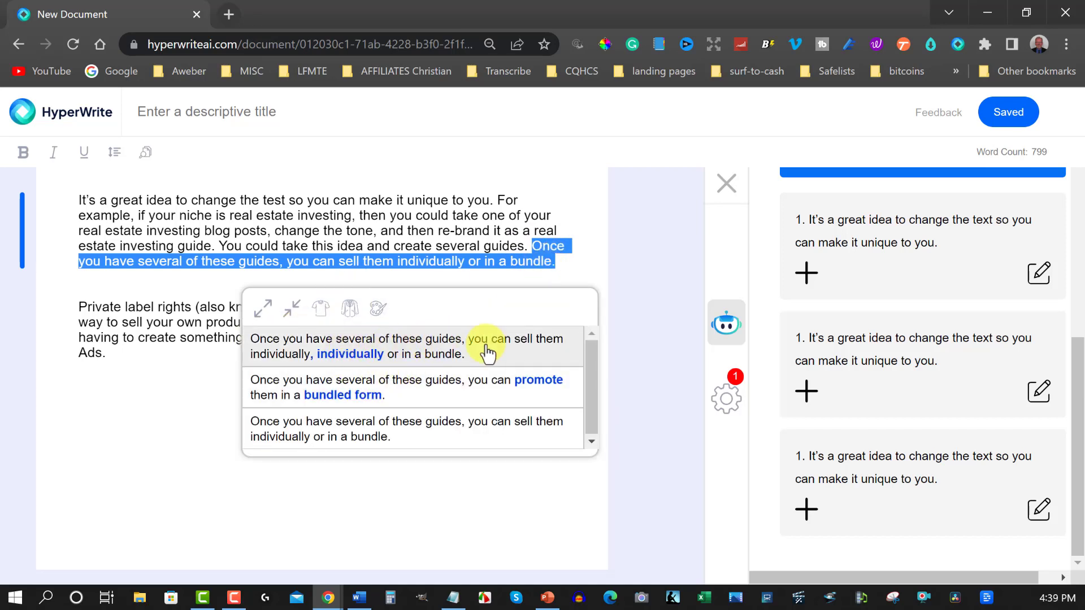
pyautogui.moveTo(332, 359)
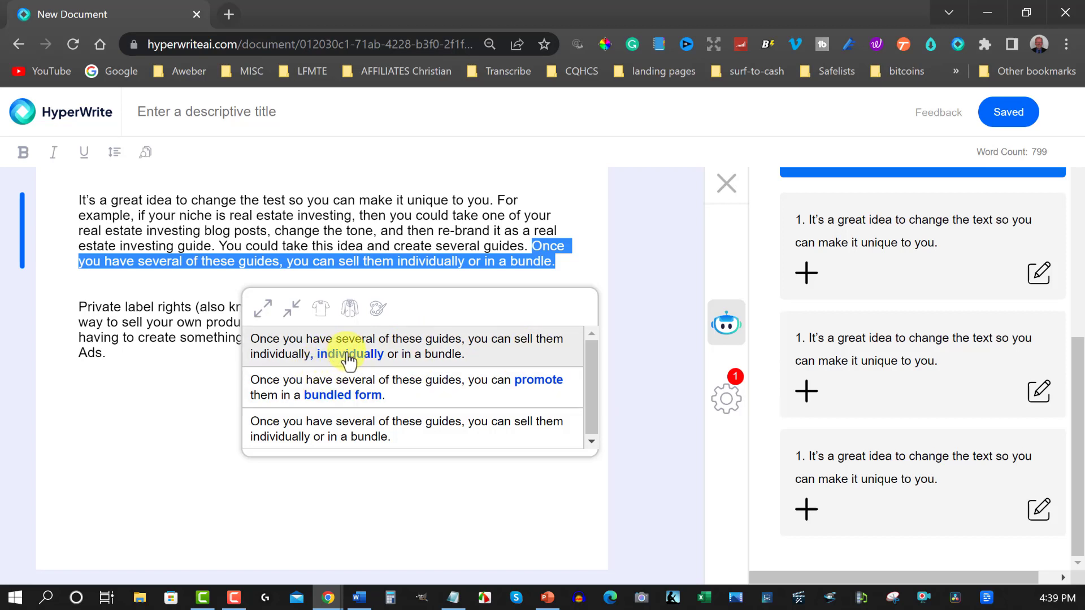
pyautogui.moveTo(404, 387)
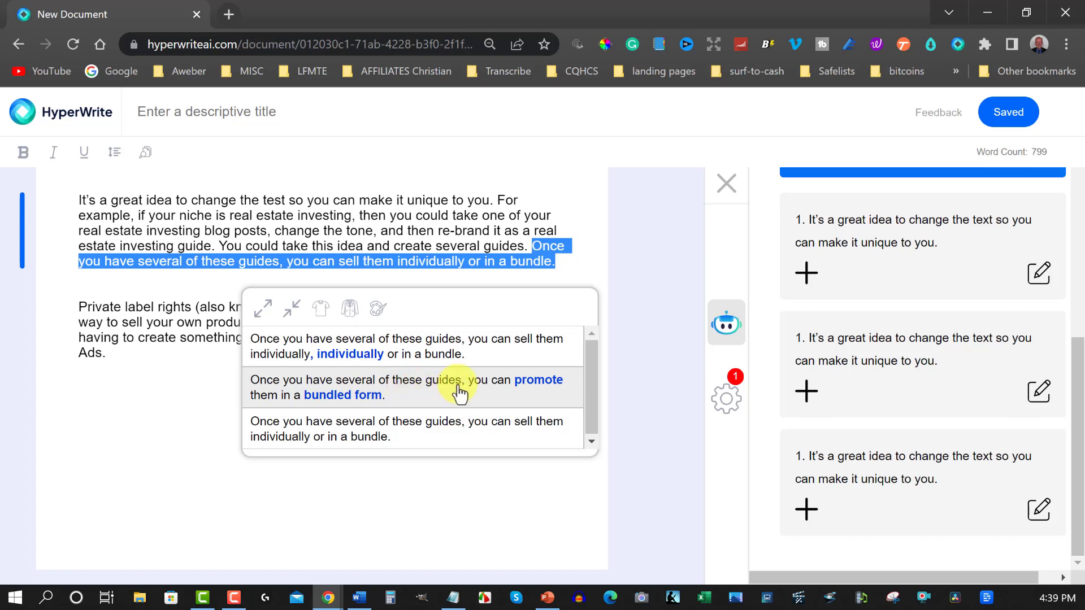
pyautogui.moveTo(452, 394)
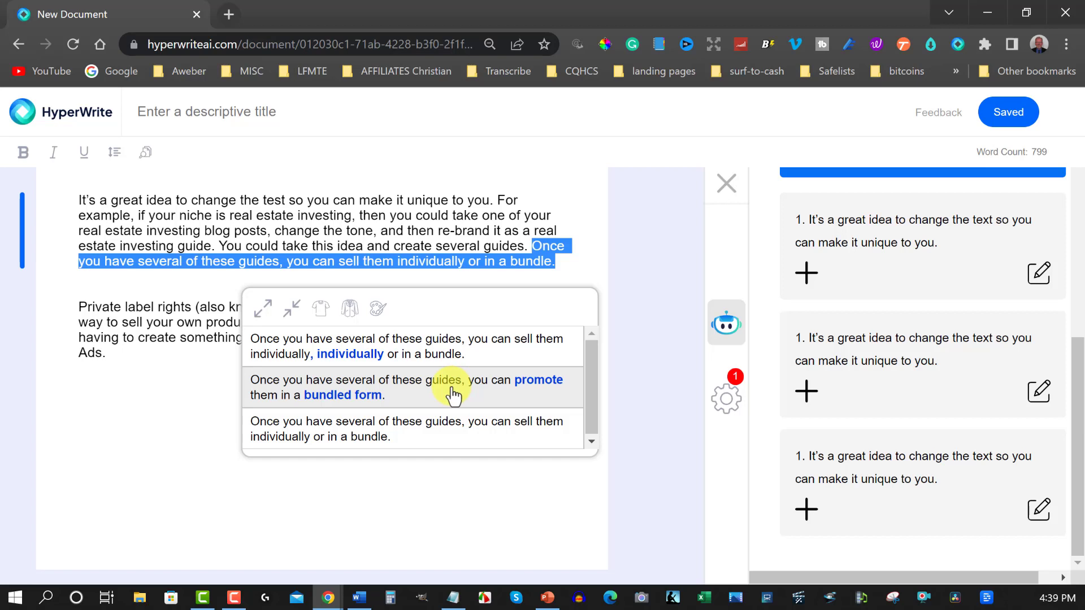
pyautogui.moveTo(433, 440)
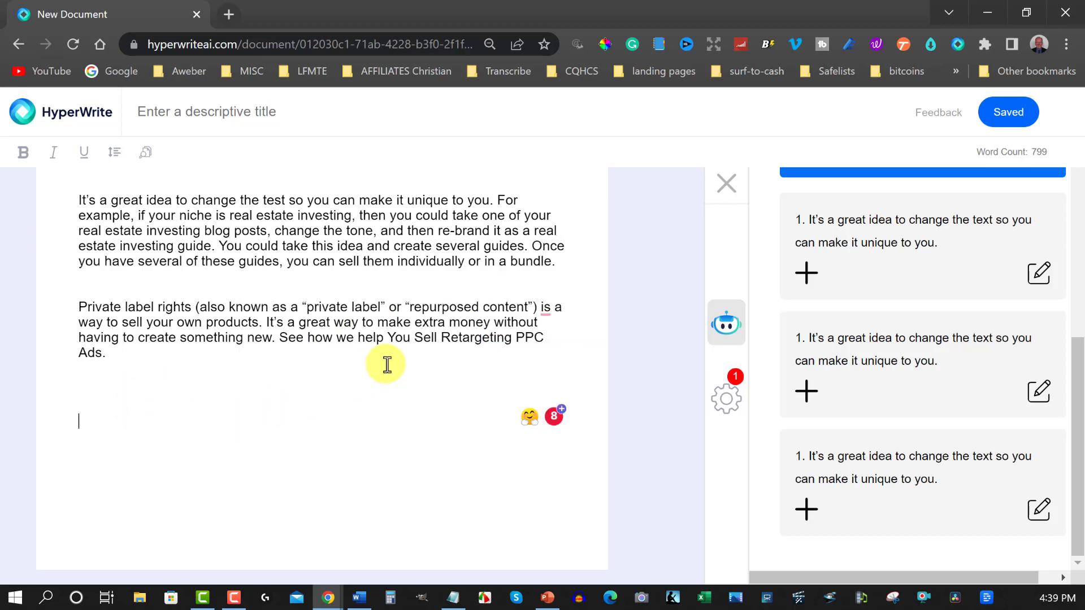
pyautogui.moveTo(649, 306)
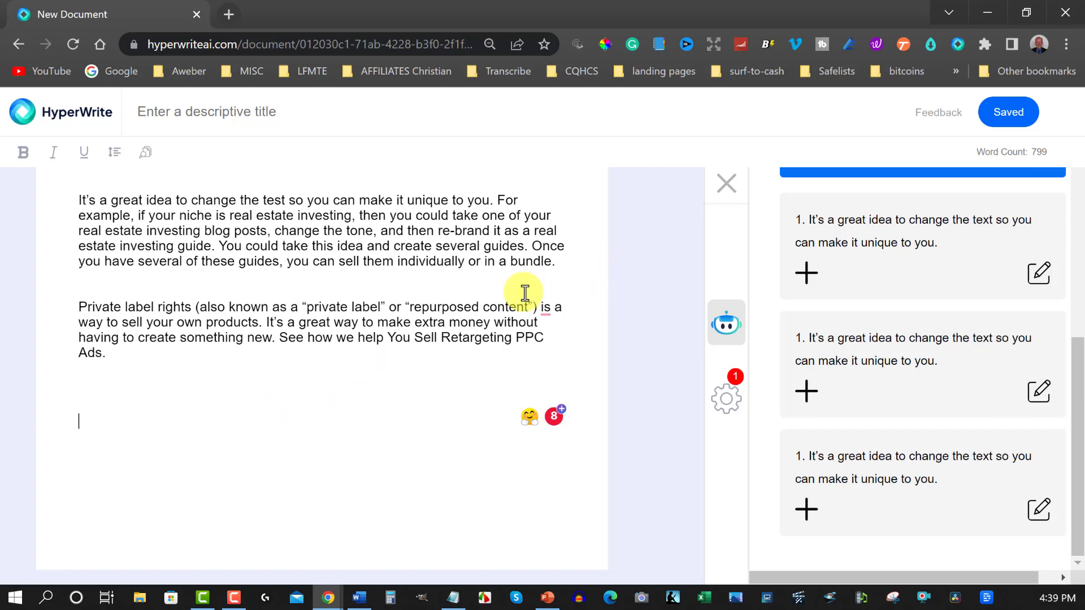
pyautogui.moveTo(815, 113)
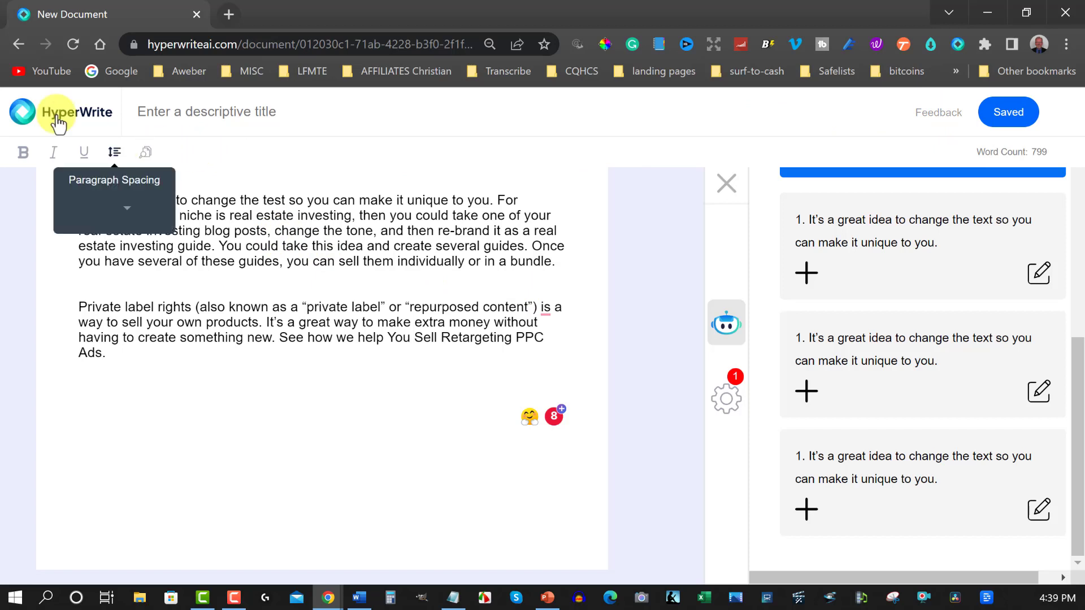
# Go via the dashboard to the Subscription page listing Free, Premium and Ultra plans
pyautogui.click(61, 112)
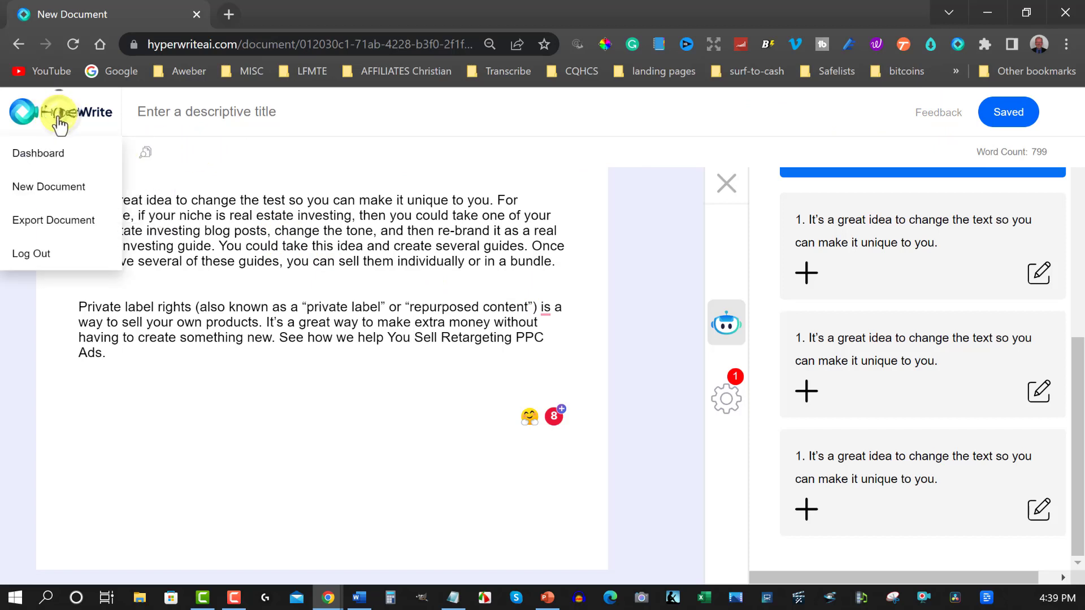
pyautogui.click(39, 153)
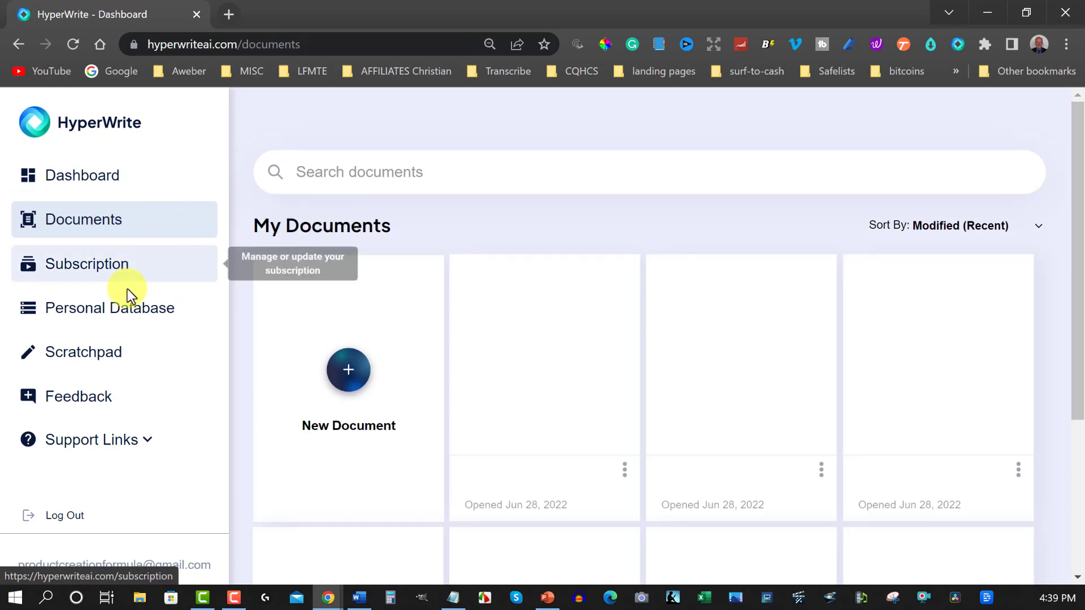
pyautogui.click(87, 263)
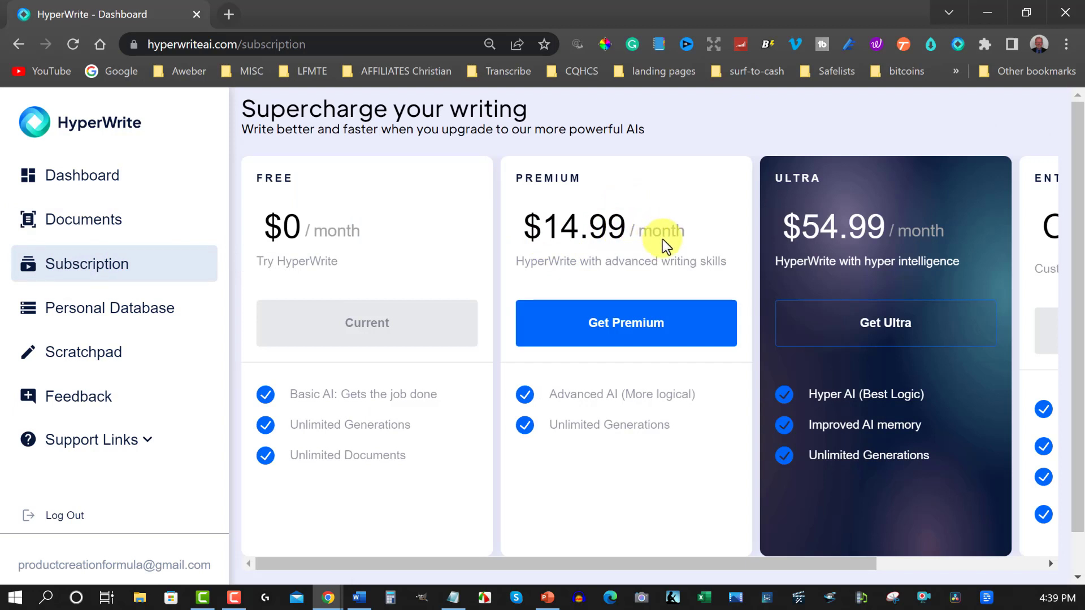
pyautogui.moveTo(654, 285)
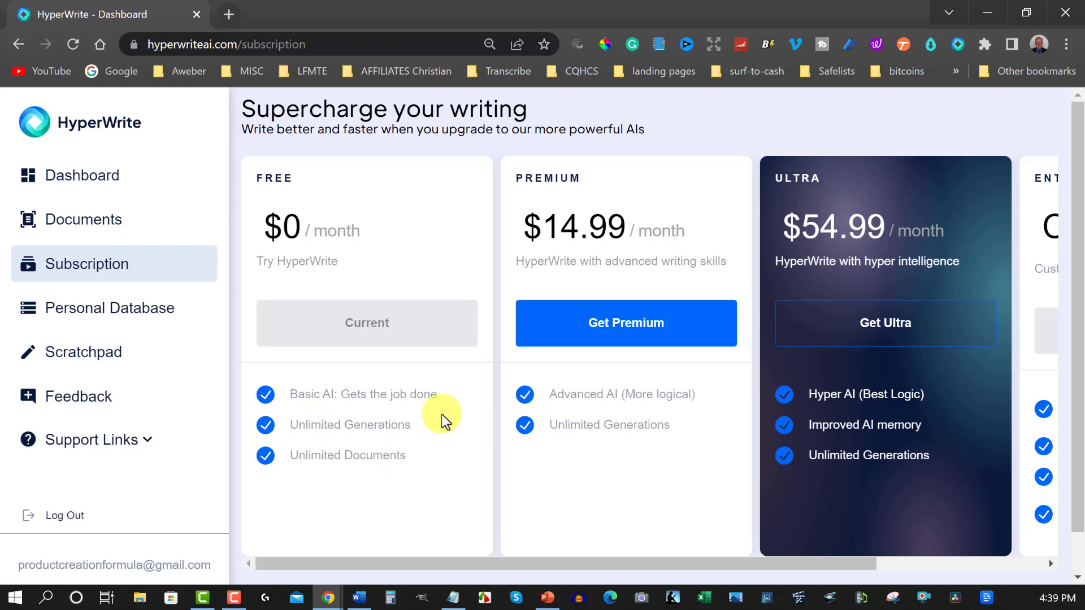
pyautogui.moveTo(747, 270)
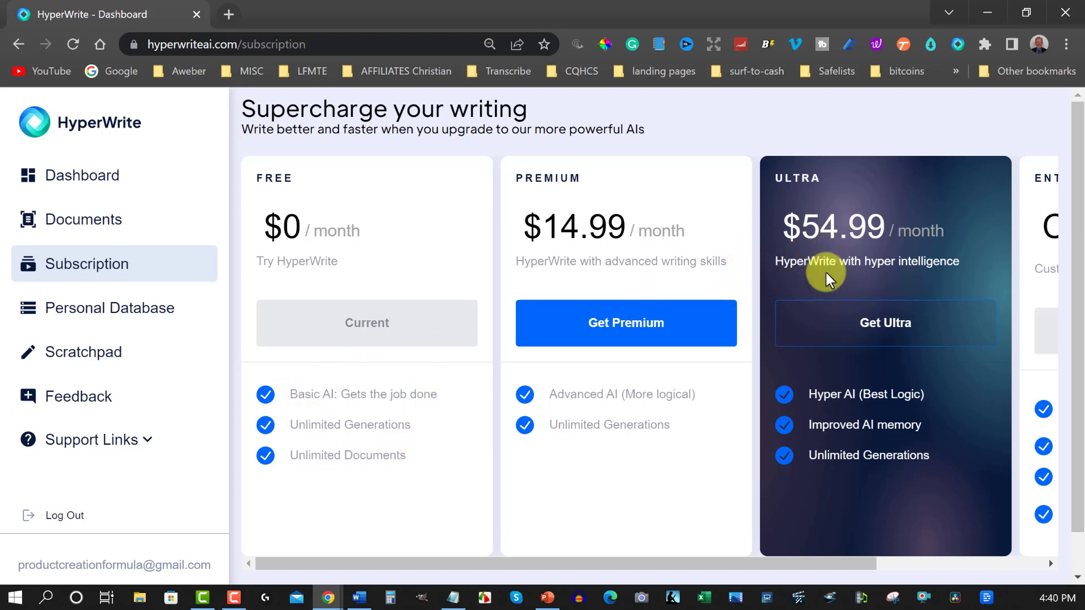
pyautogui.moveTo(851, 240)
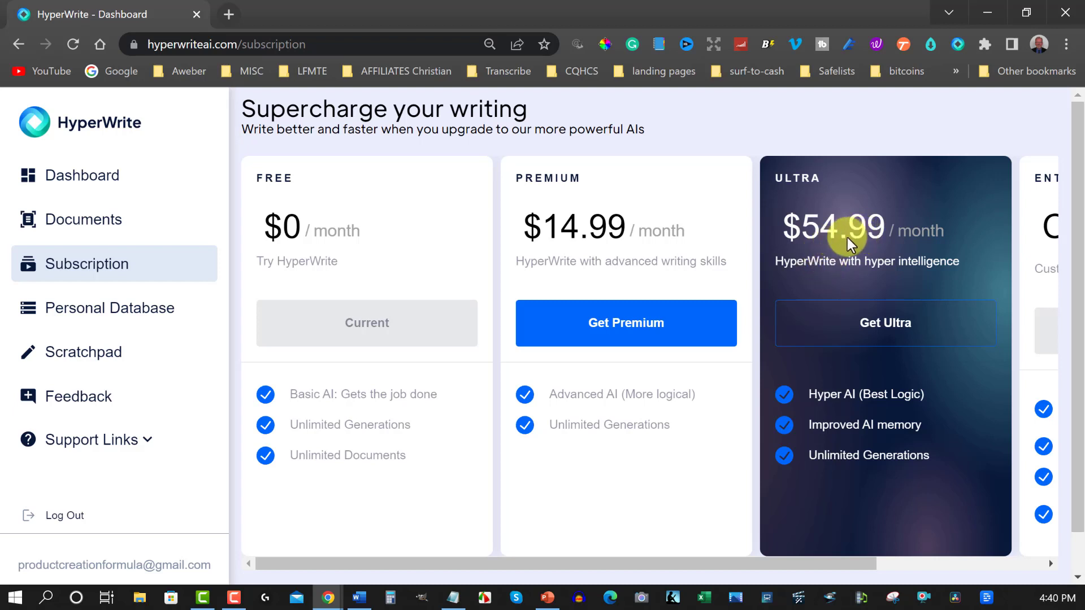
pyautogui.moveTo(898, 390)
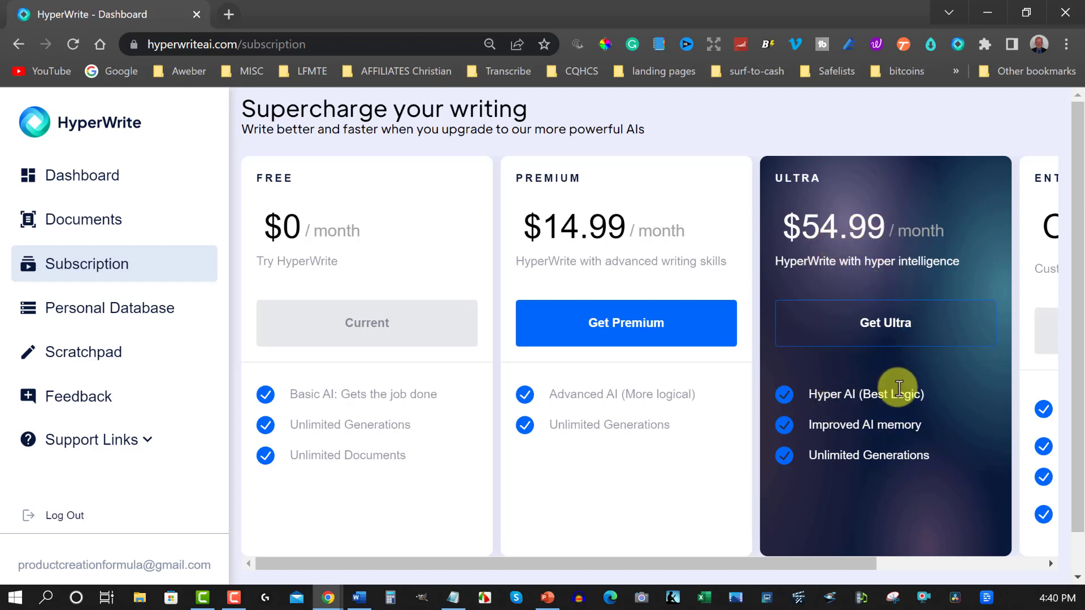
pyautogui.moveTo(938, 438)
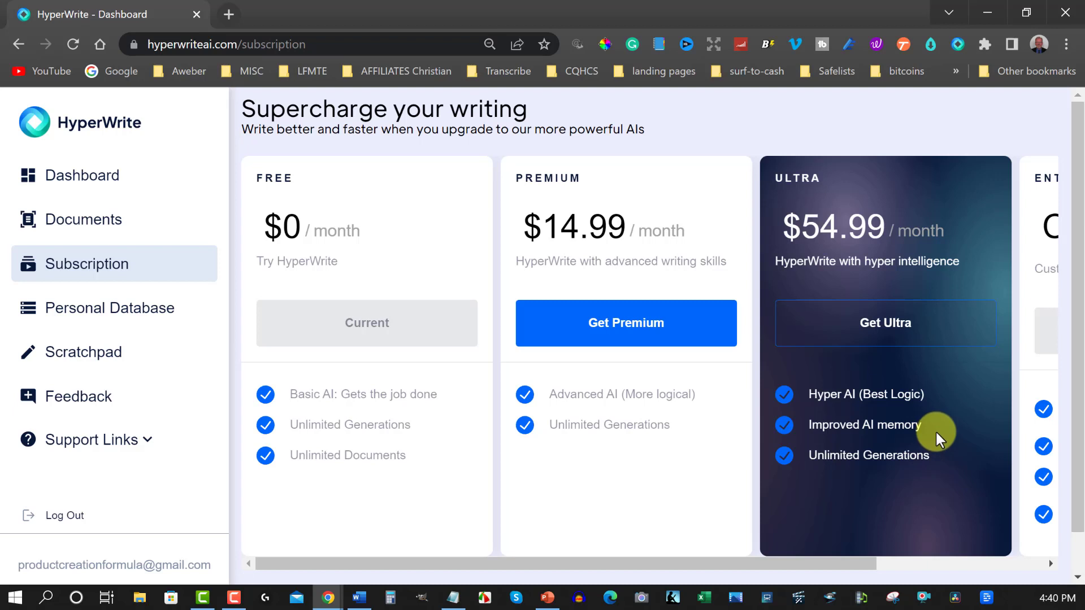
pyautogui.moveTo(864, 251)
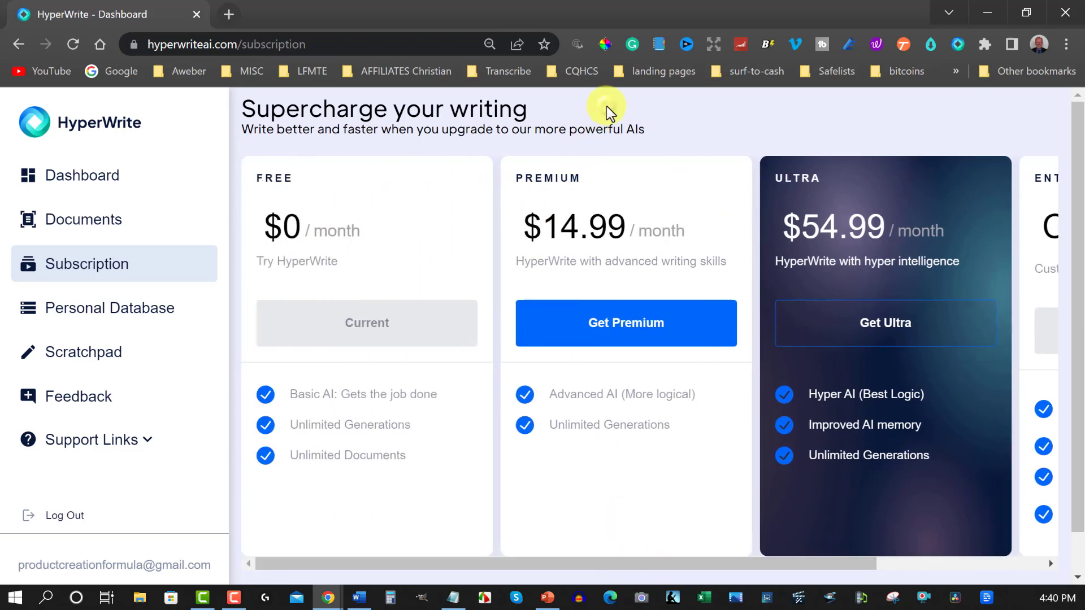
pyautogui.moveTo(593, 269)
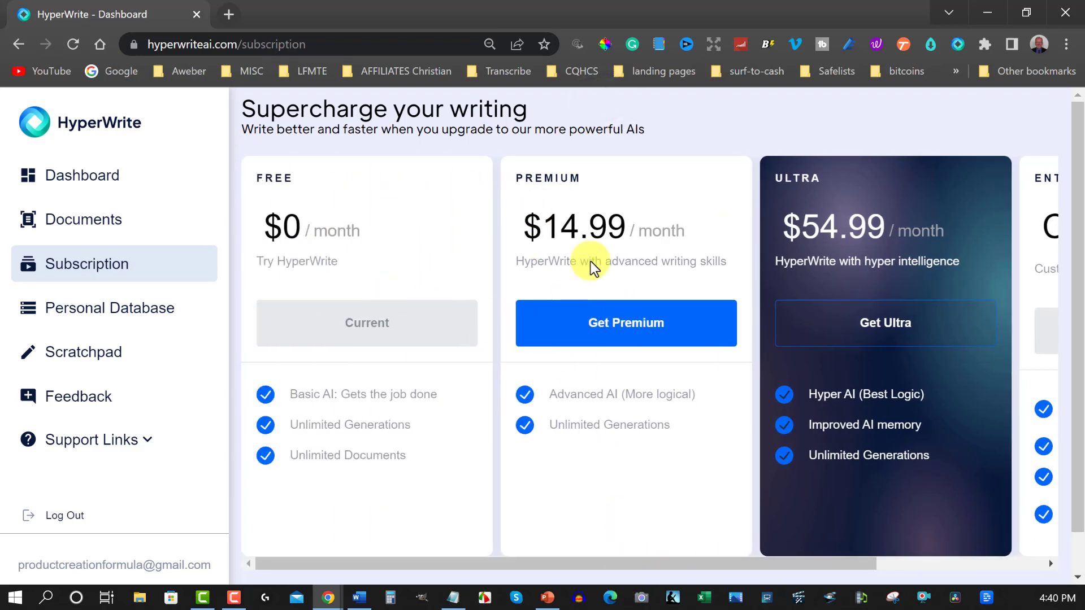
pyautogui.moveTo(579, 418)
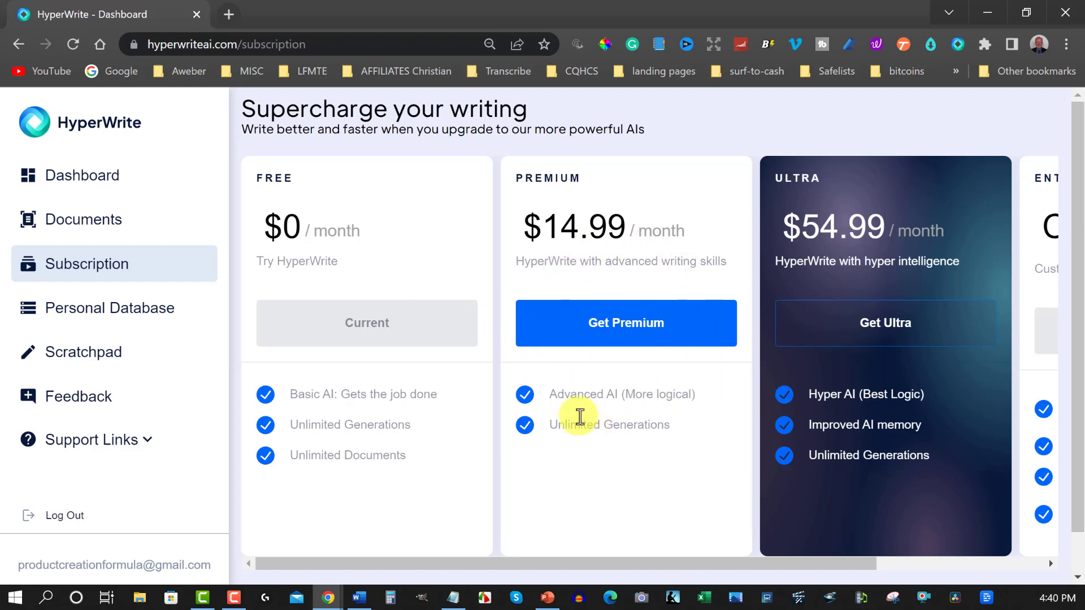
pyautogui.moveTo(651, 276)
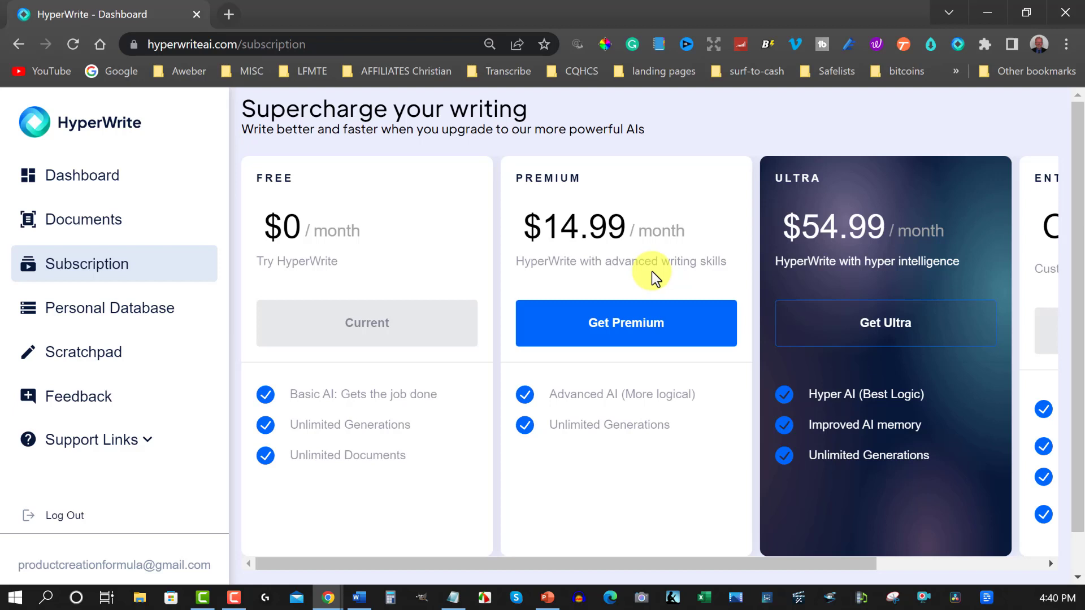
pyautogui.moveTo(378, 245)
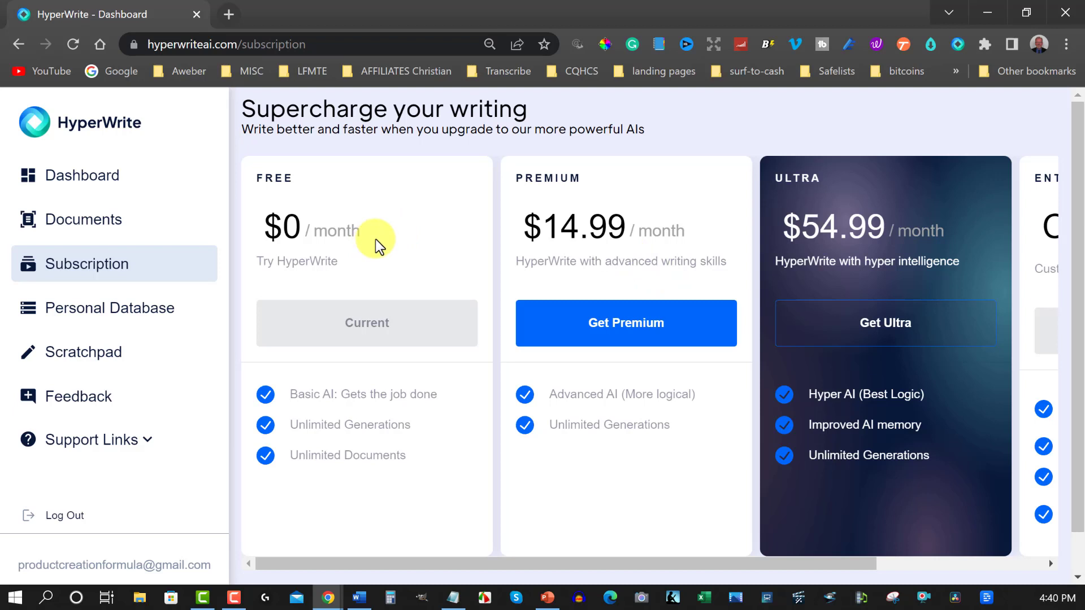